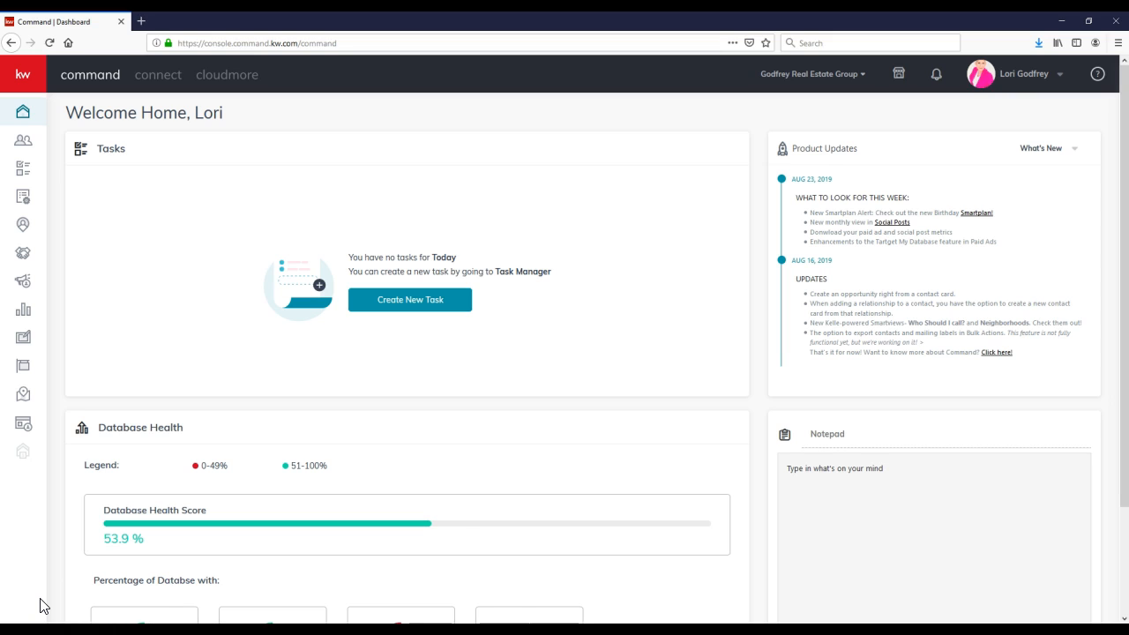
{"action": "mouse_move", "coordinate": [811, 74]}
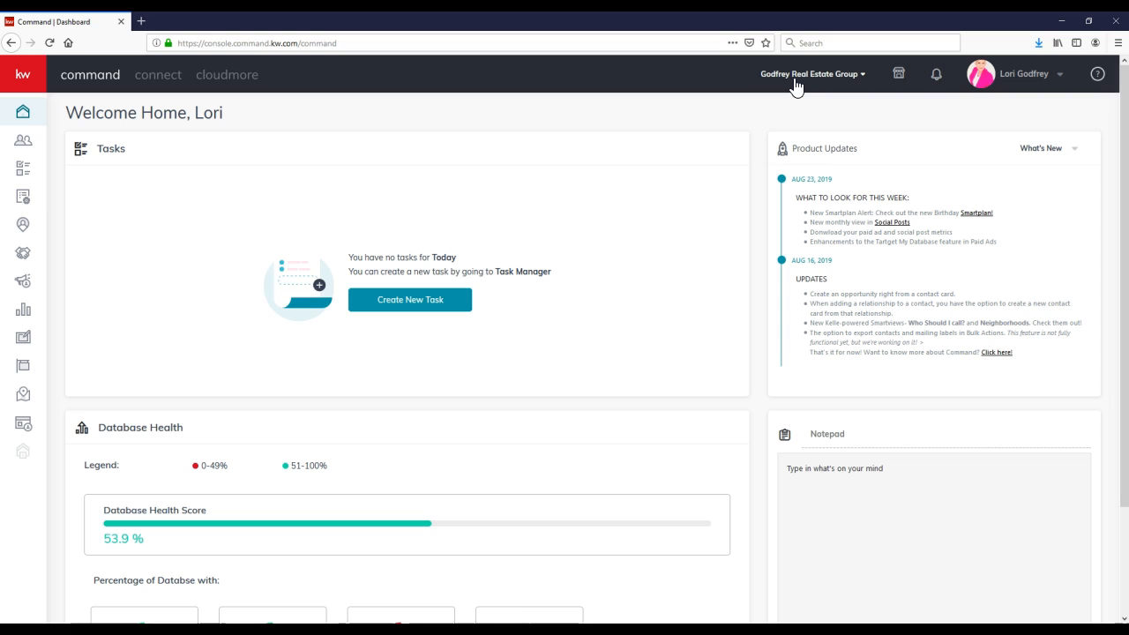
{"action": "mouse_move", "coordinate": [23, 145]}
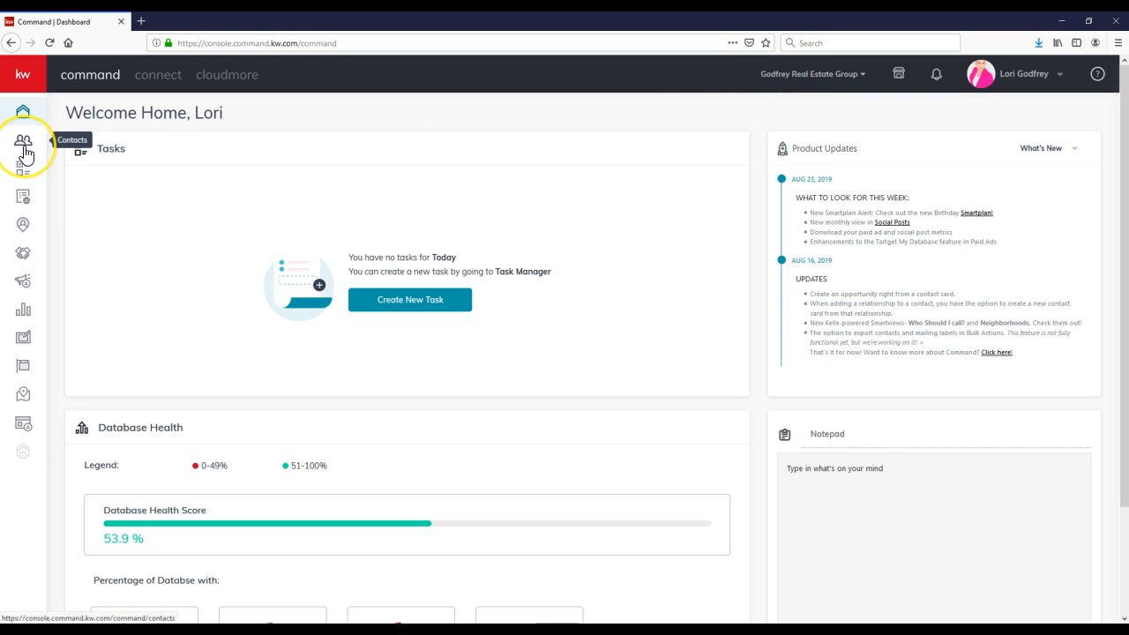
{"action": "mouse_move", "coordinate": [23, 254]}
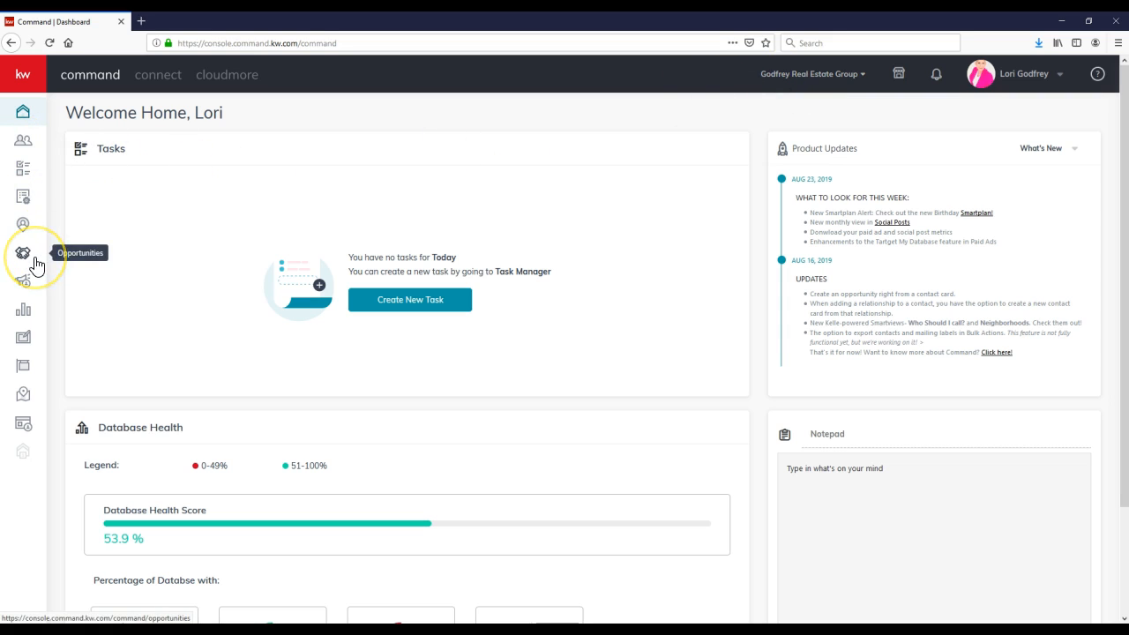
{"action": "mouse_move", "coordinate": [39, 258]}
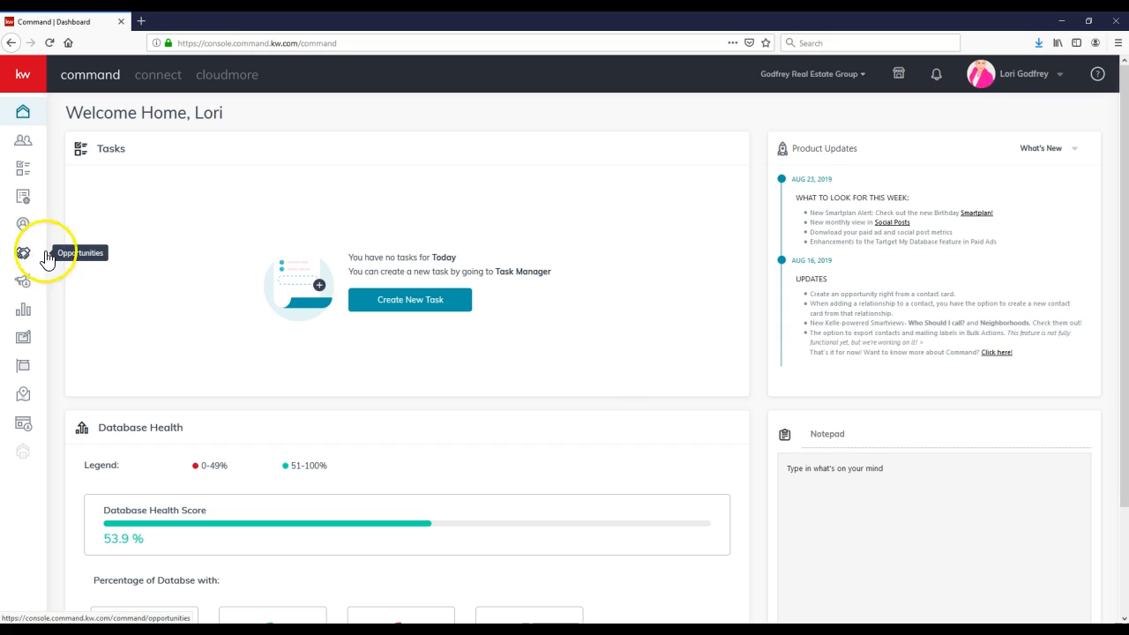
{"action": "mouse_move", "coordinate": [714, 120]}
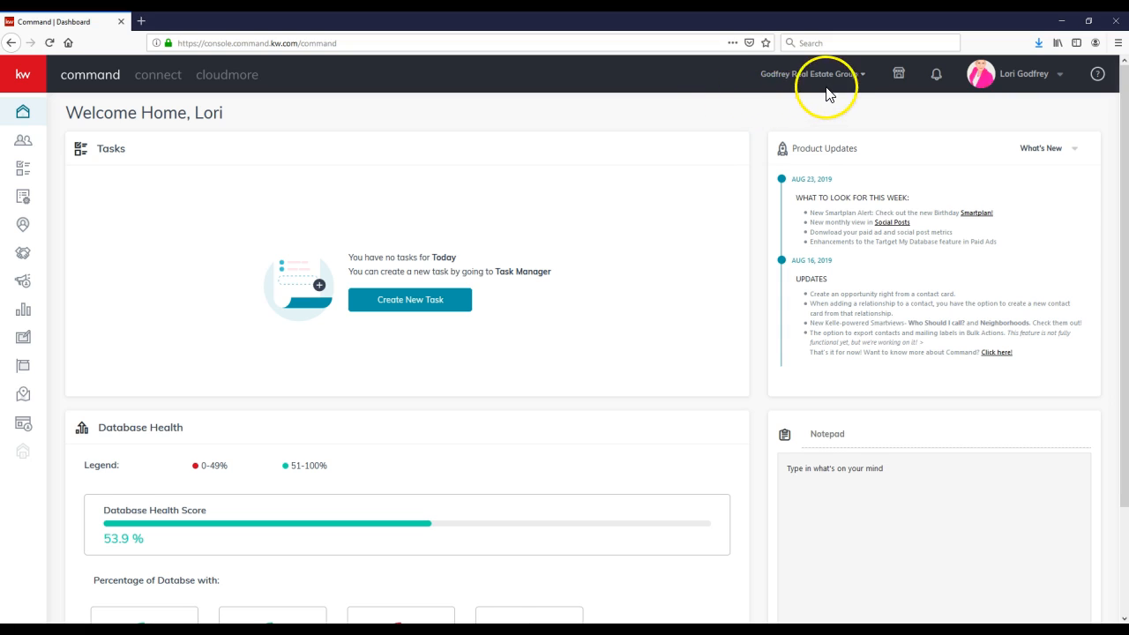
Clear the active team and go to the account Settings page with connected apps.
{"action": "left_click", "coordinate": [808, 74]}
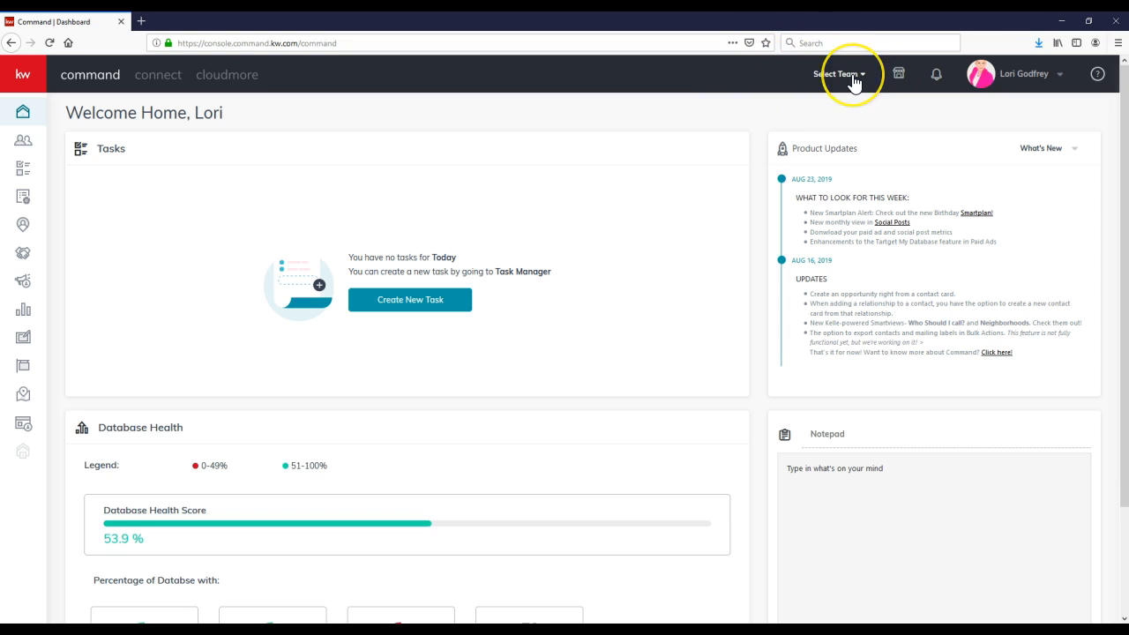
{"action": "mouse_move", "coordinate": [1057, 84]}
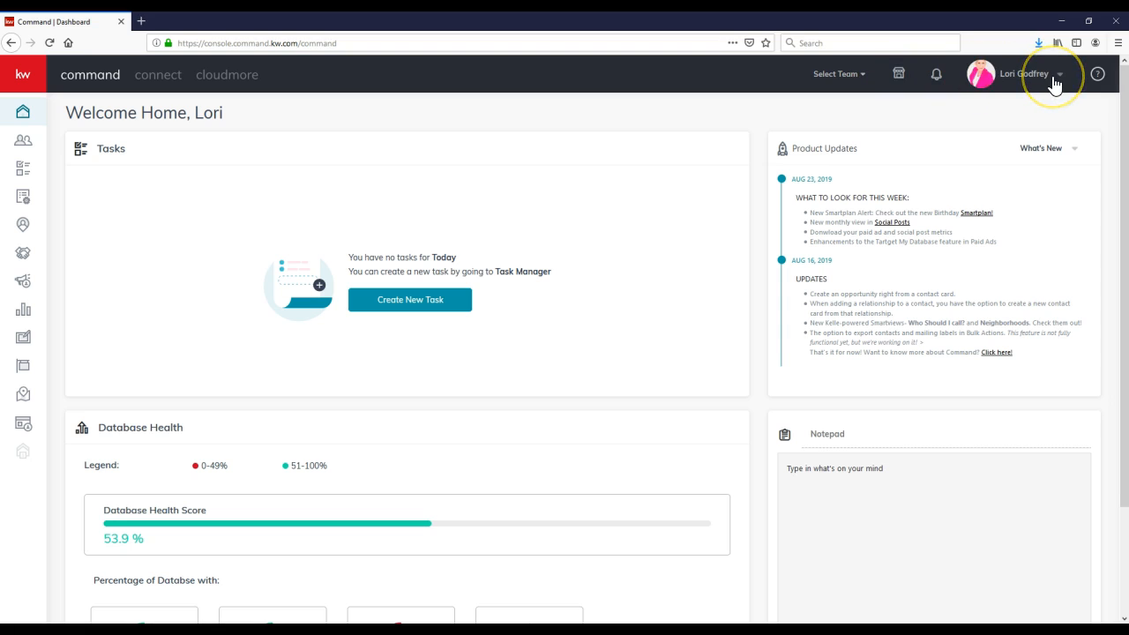
{"action": "left_click", "coordinate": [1058, 75]}
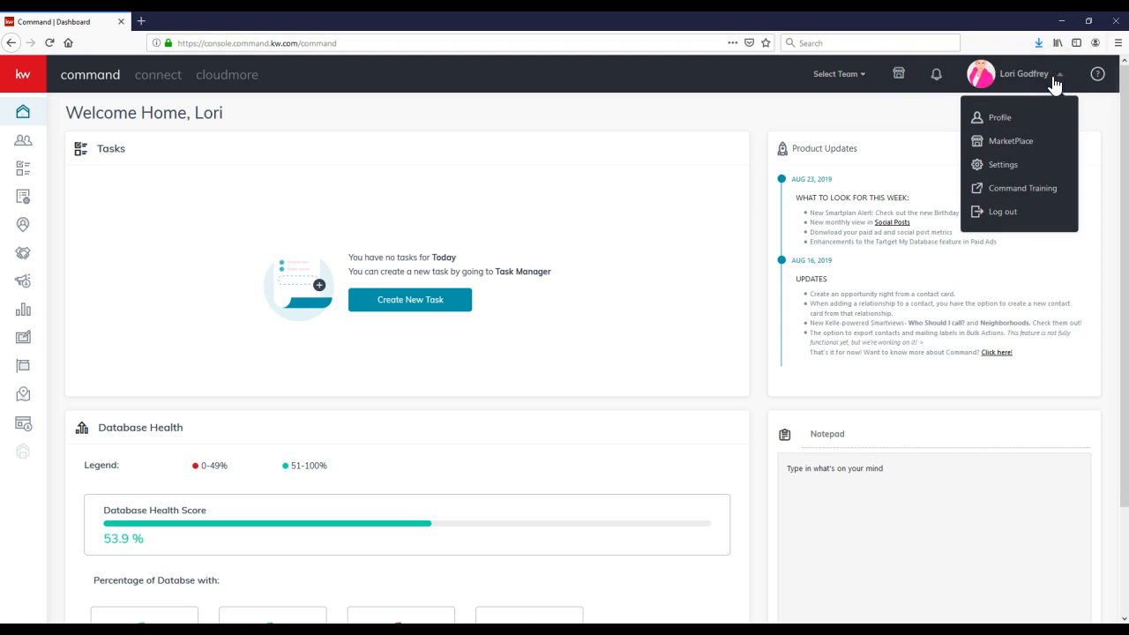
{"action": "mouse_move", "coordinate": [1002, 164]}
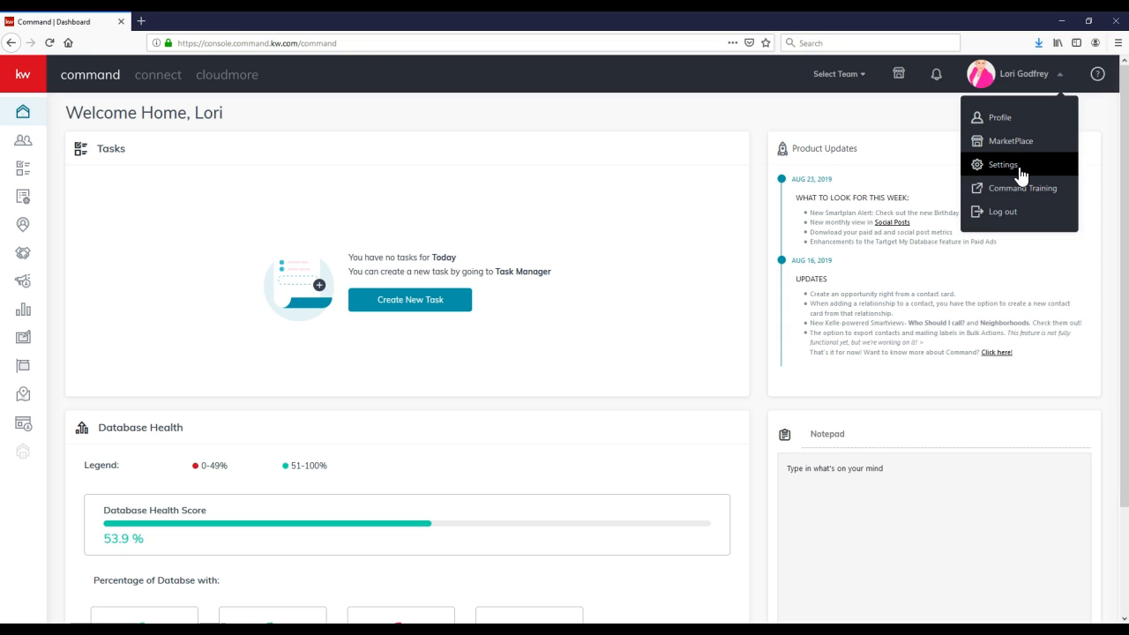
{"action": "left_click", "coordinate": [1002, 164]}
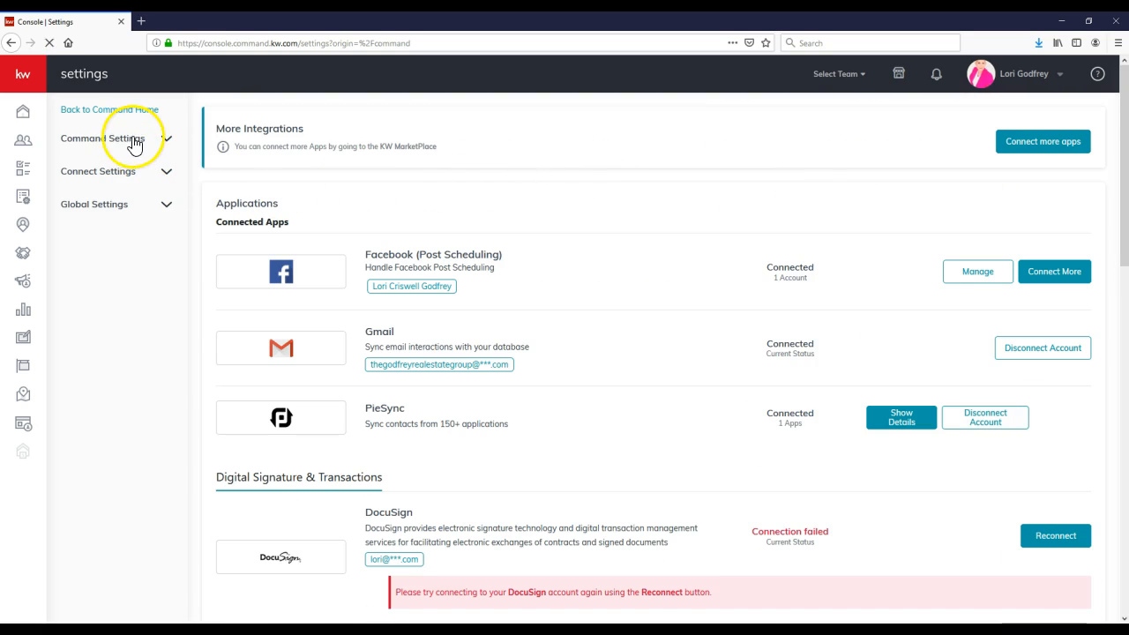
Expand Command Settings to list Applications, Add Admin, Custom Fields and more.
{"action": "left_click", "coordinate": [103, 138]}
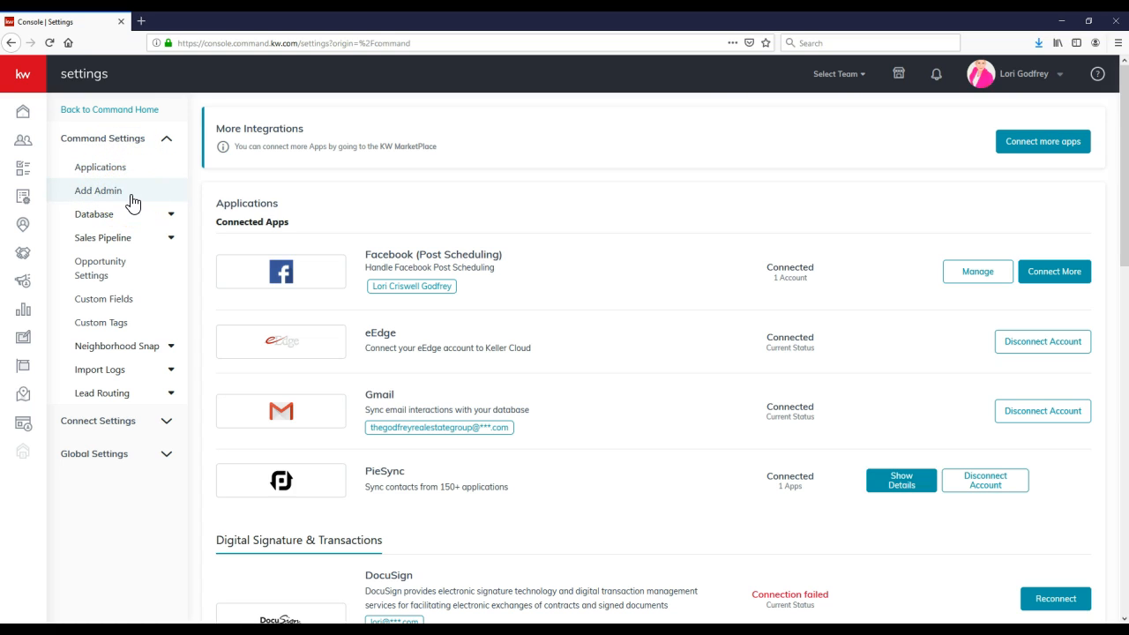
{"action": "mouse_move", "coordinate": [774, 157]}
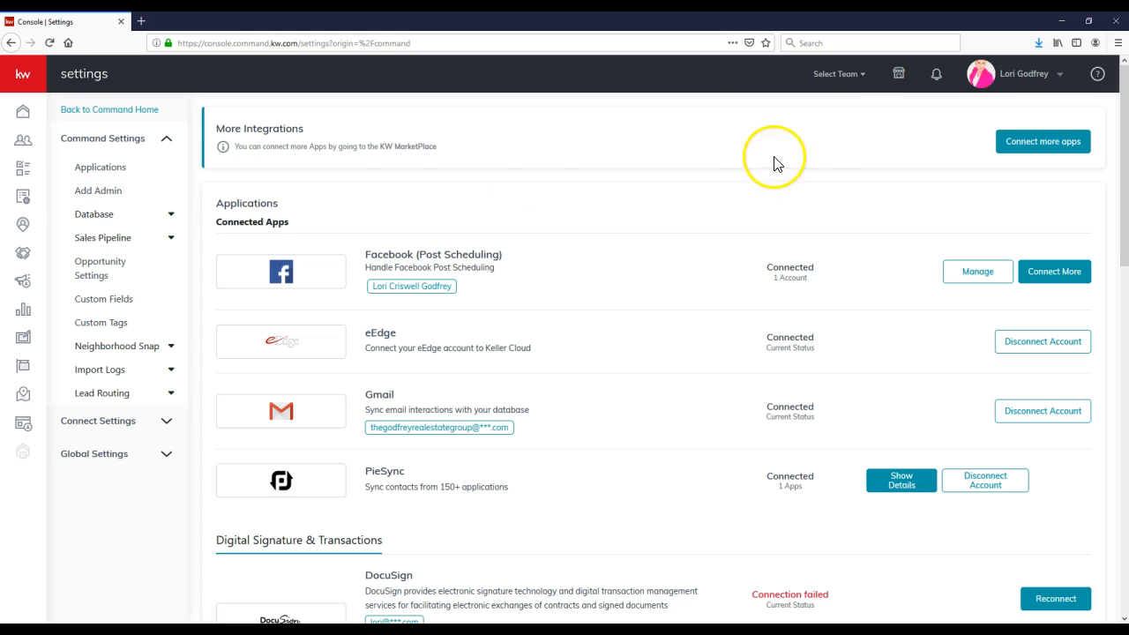
{"action": "mouse_move", "coordinate": [97, 215]}
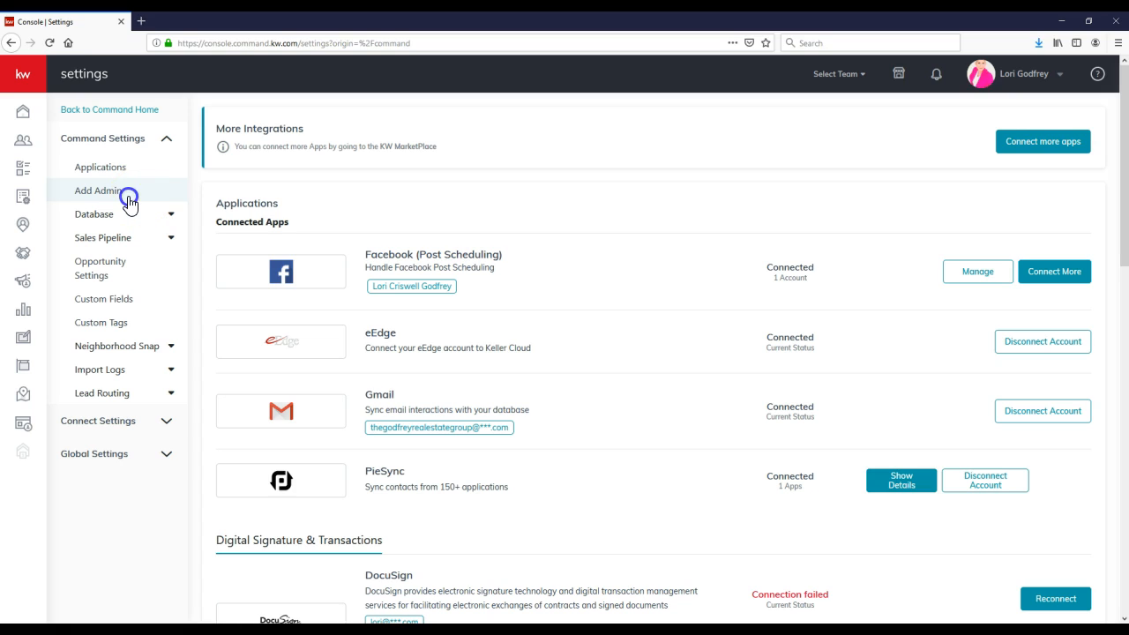
Open the Add Admin guide from Command Settings to its introduction.
{"action": "left_click", "coordinate": [97, 190]}
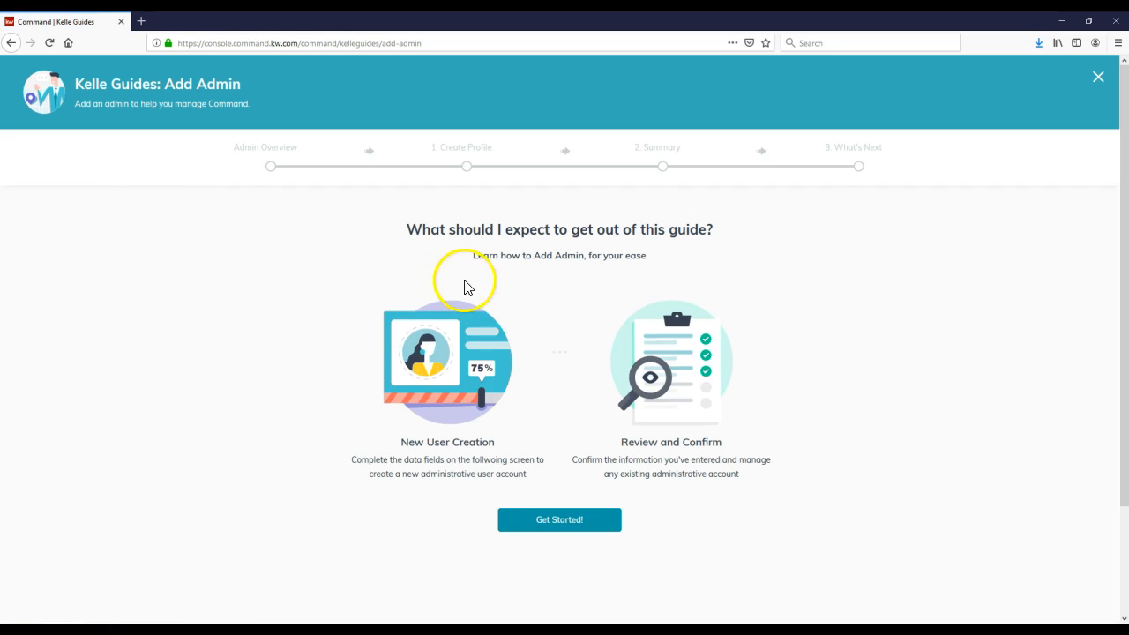
{"action": "mouse_move", "coordinate": [543, 299]}
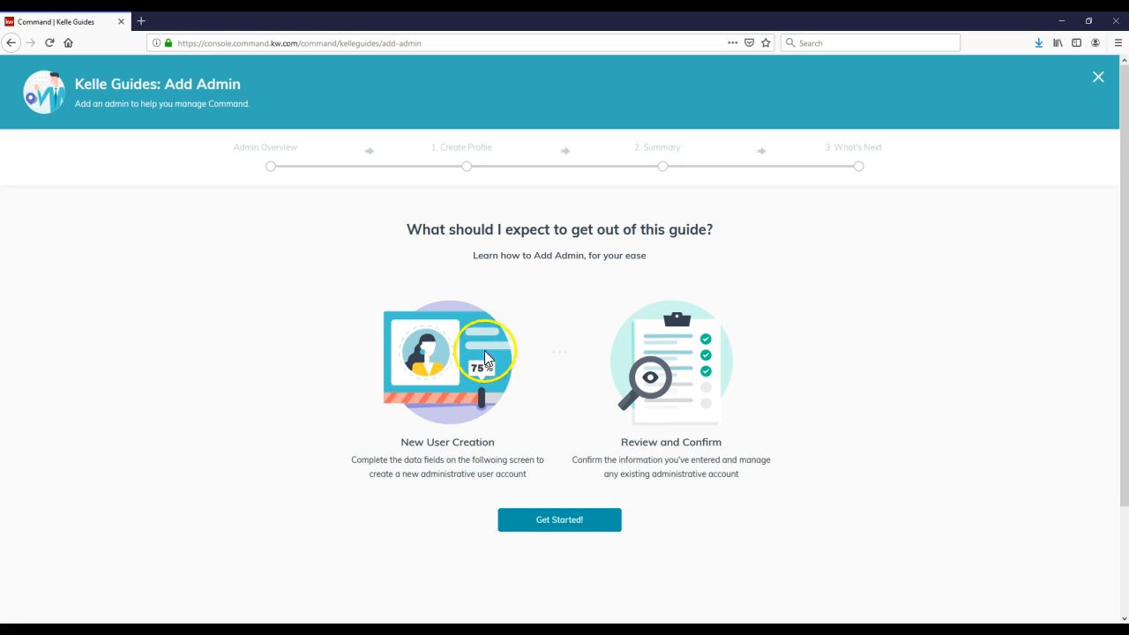
{"action": "mouse_move", "coordinate": [589, 508]}
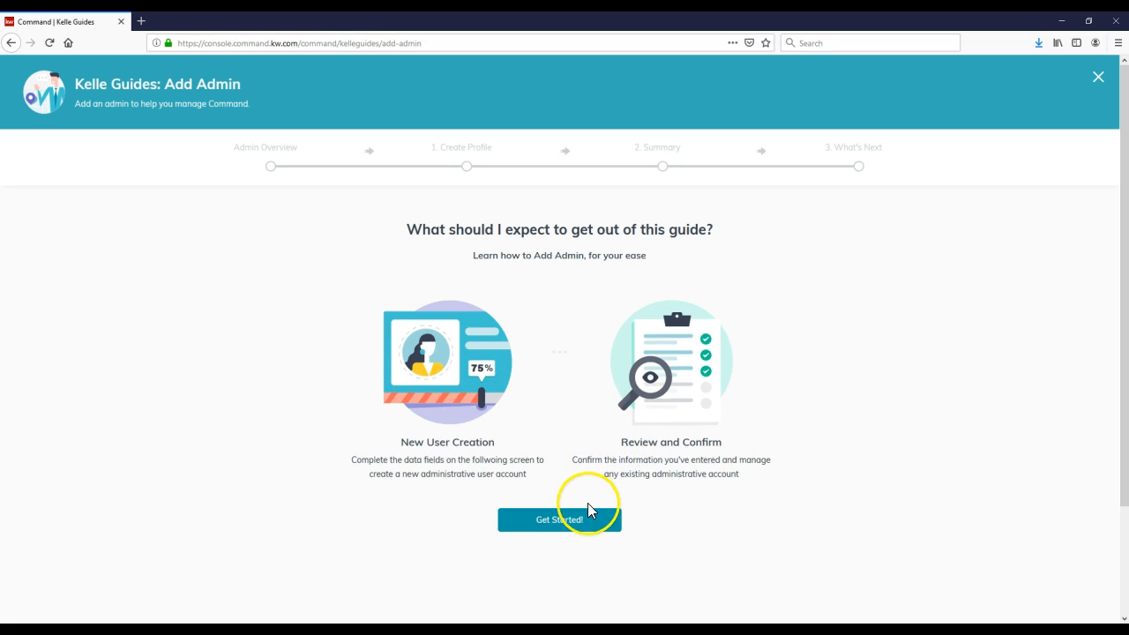
{"action": "mouse_move", "coordinate": [598, 462]}
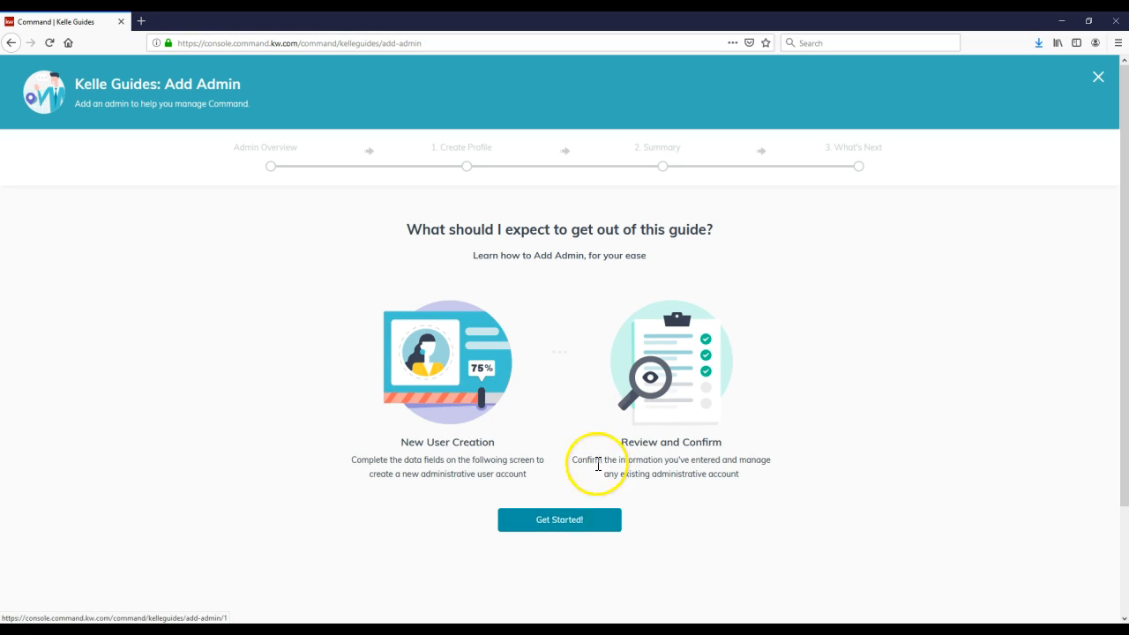
Start the guide and select Godfrey Real Estate Group as the team.
{"action": "left_click", "coordinate": [559, 519]}
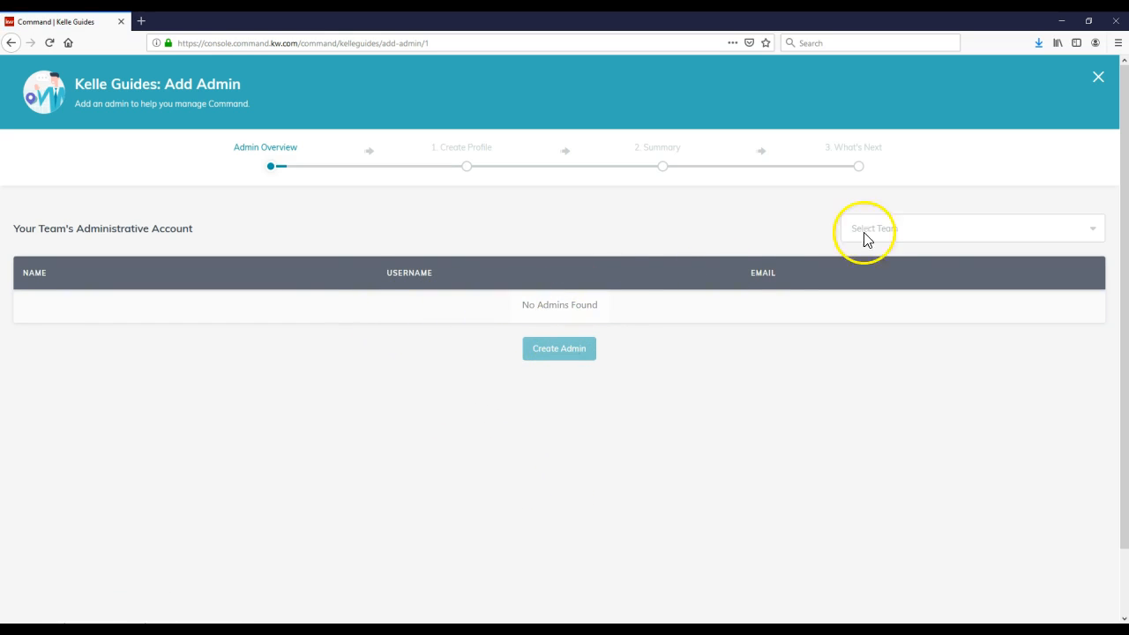
{"action": "left_click", "coordinate": [967, 227]}
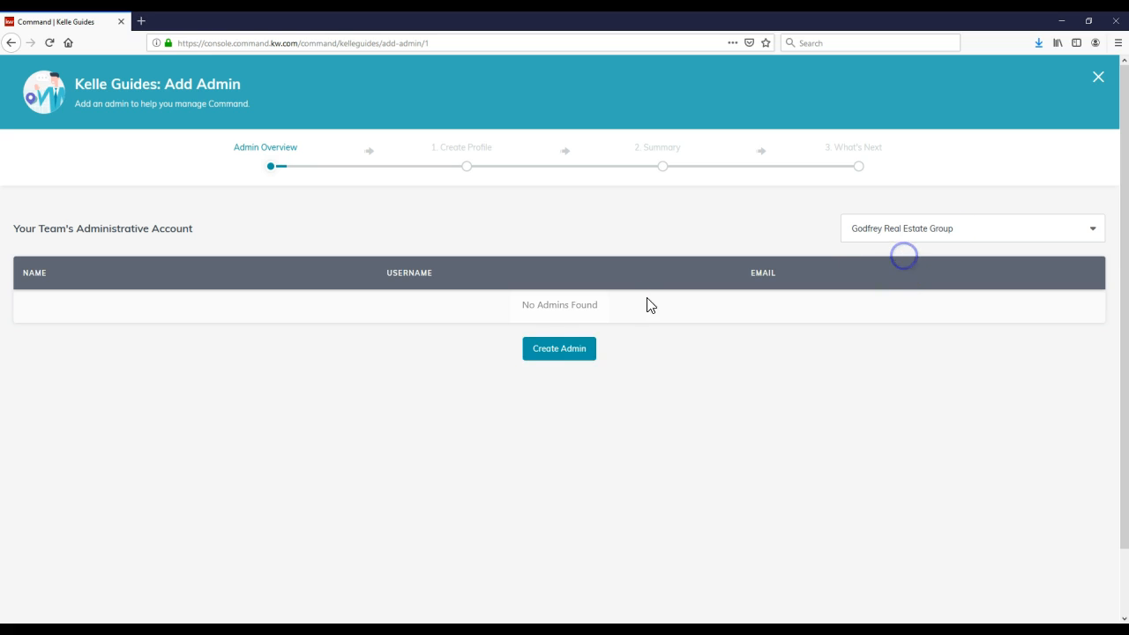
{"action": "left_click", "coordinate": [557, 347]}
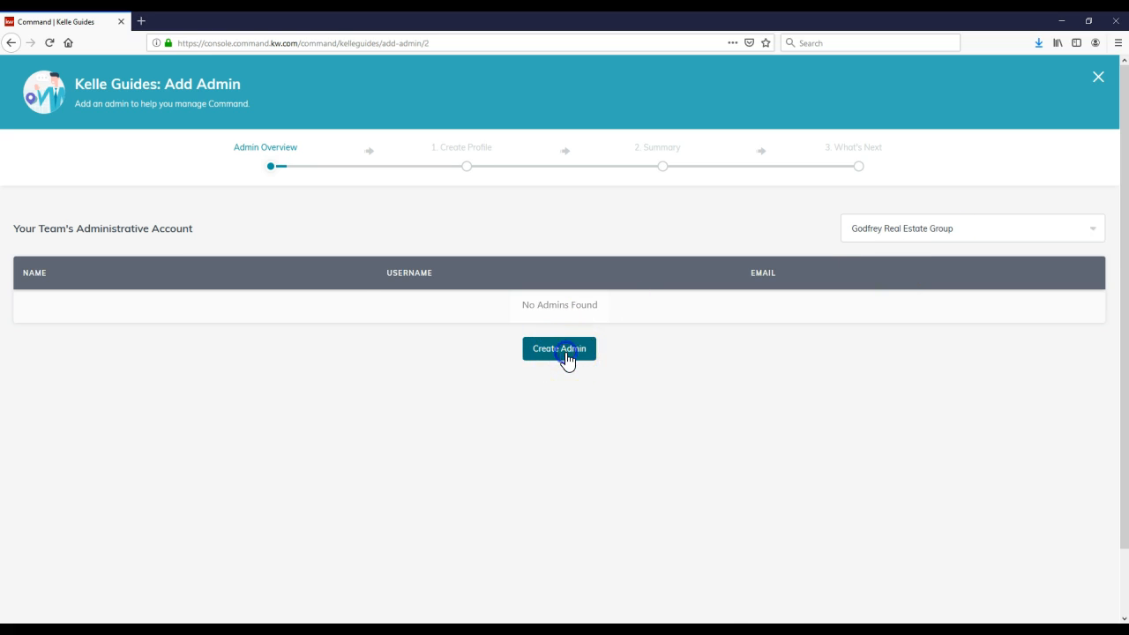
{"action": "left_click", "coordinate": [559, 349]}
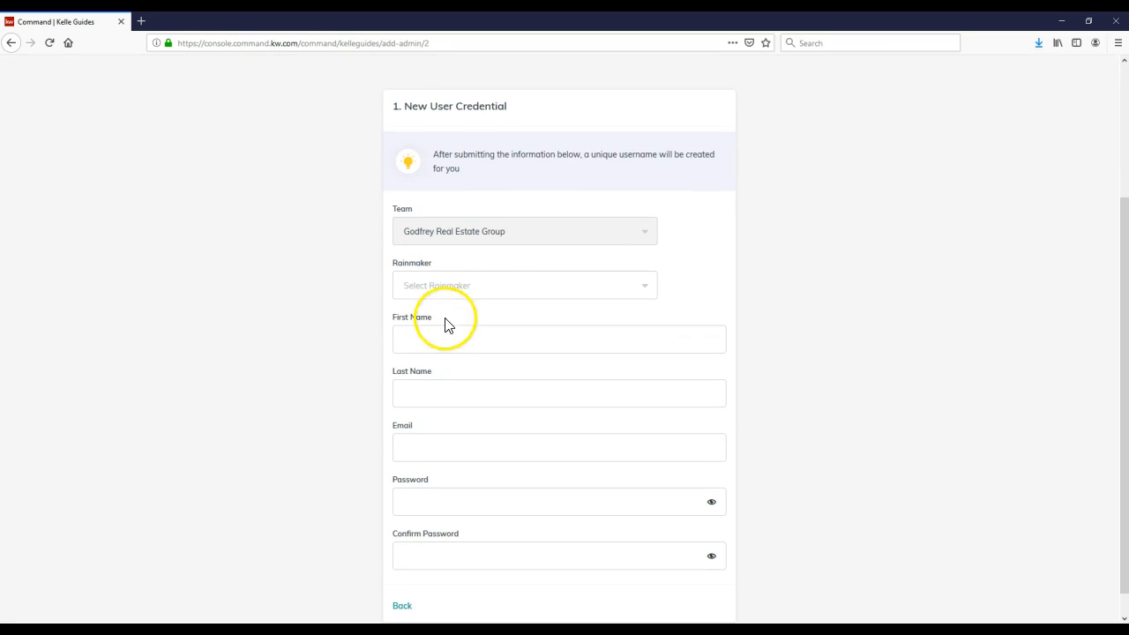
{"action": "left_click", "coordinate": [524, 284]}
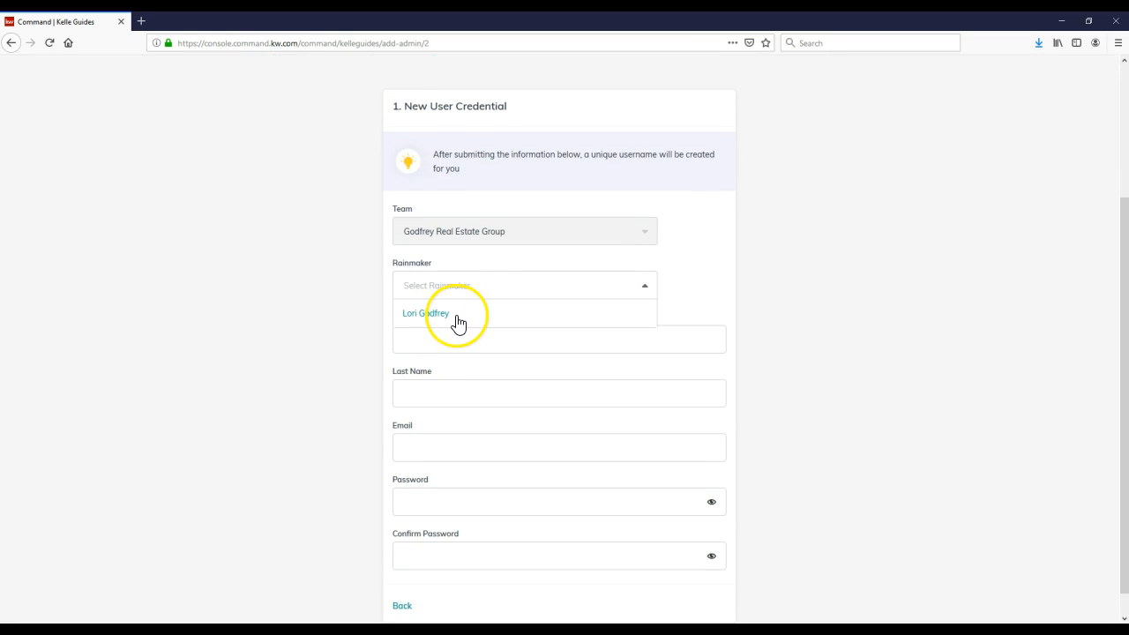
{"action": "left_click", "coordinate": [425, 314]}
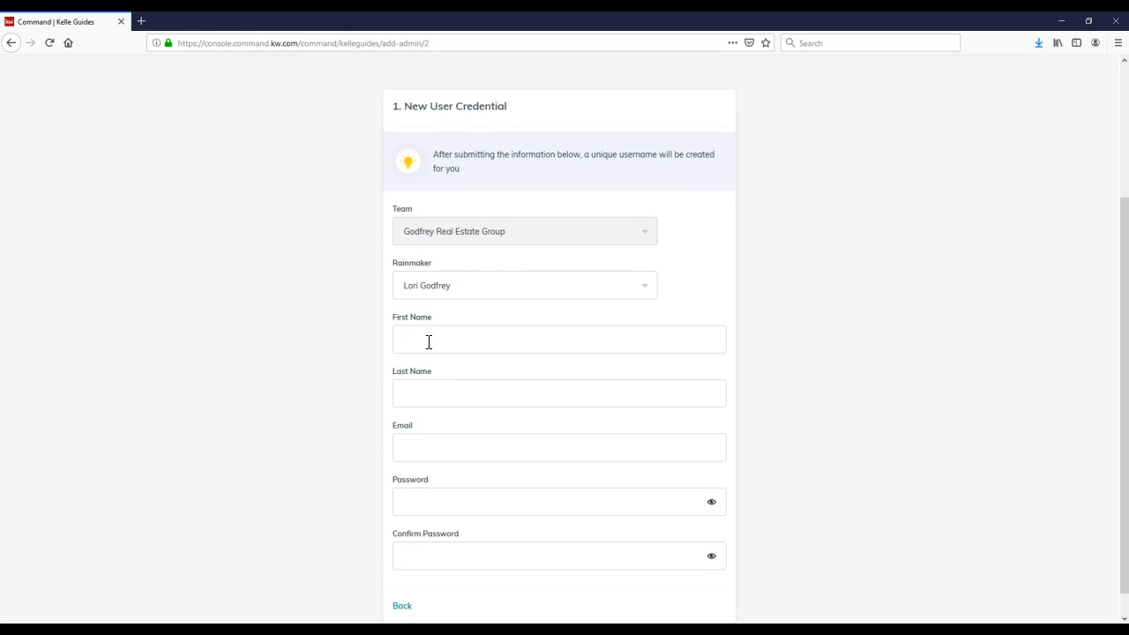
{"action": "type", "text": "Le R"}
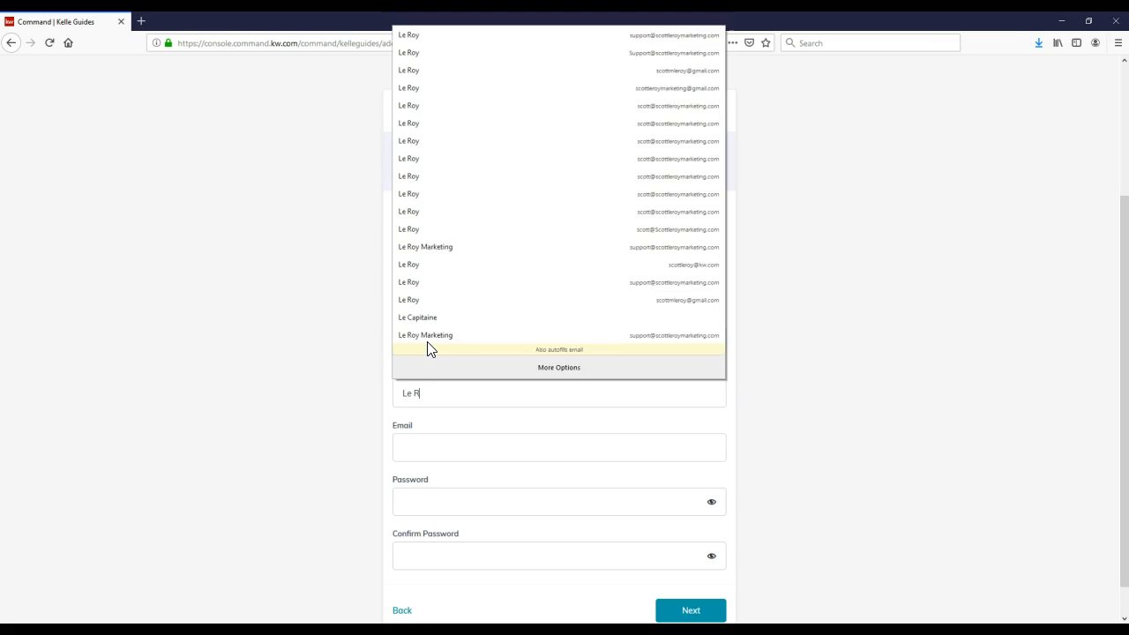
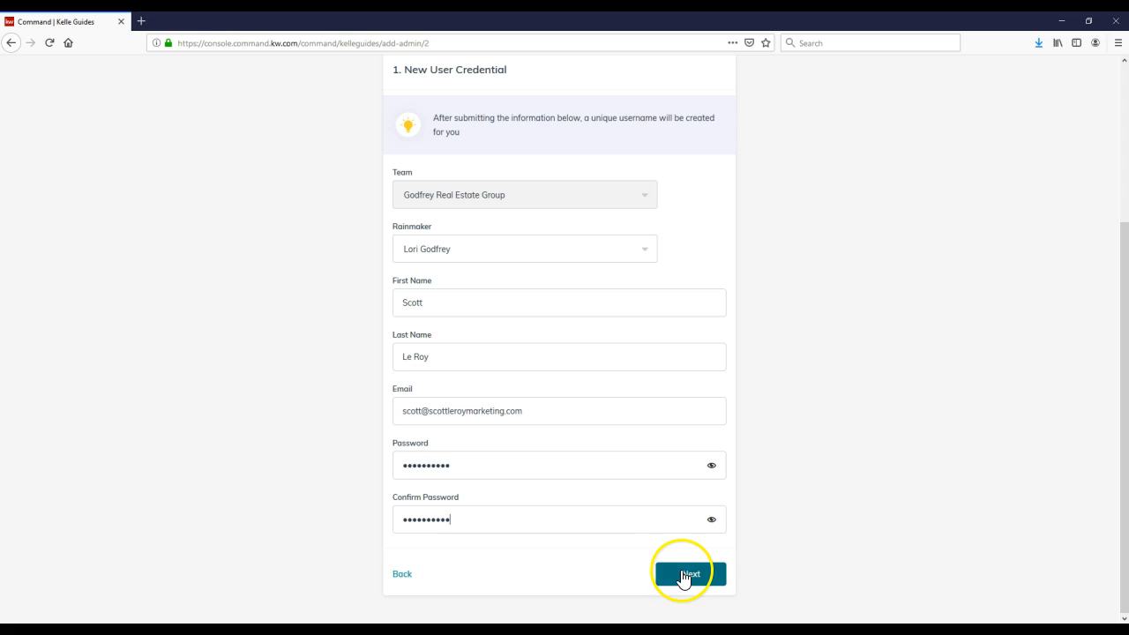
{"action": "mouse_move", "coordinate": [654, 575]}
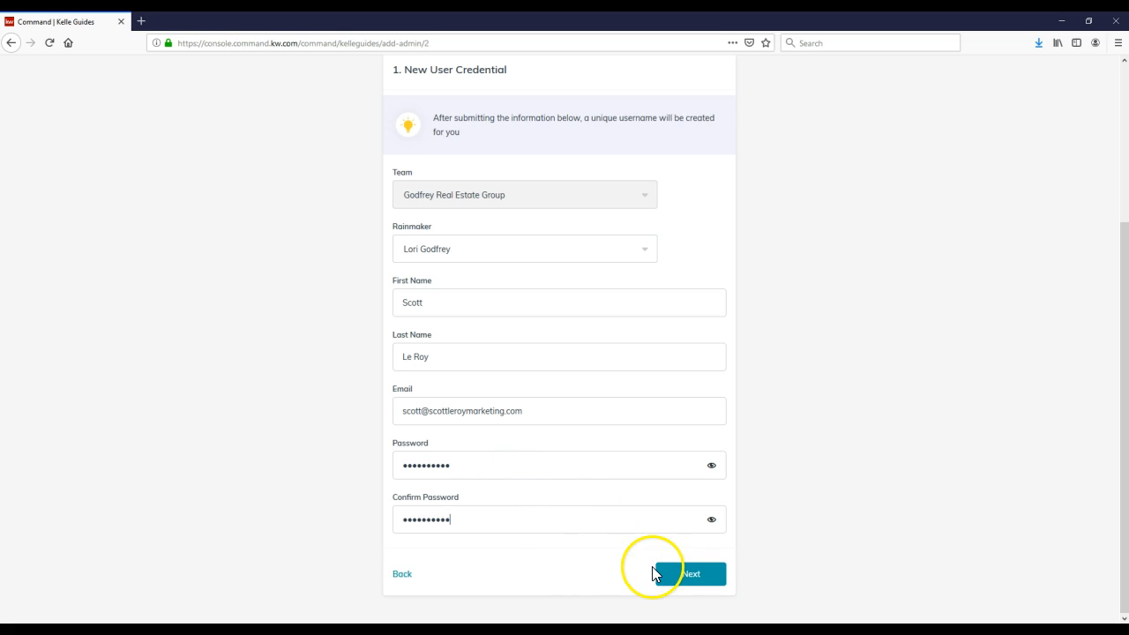
Fix the 'Password must match' error by re-entering both passwords.
{"action": "left_click", "coordinate": [692, 573]}
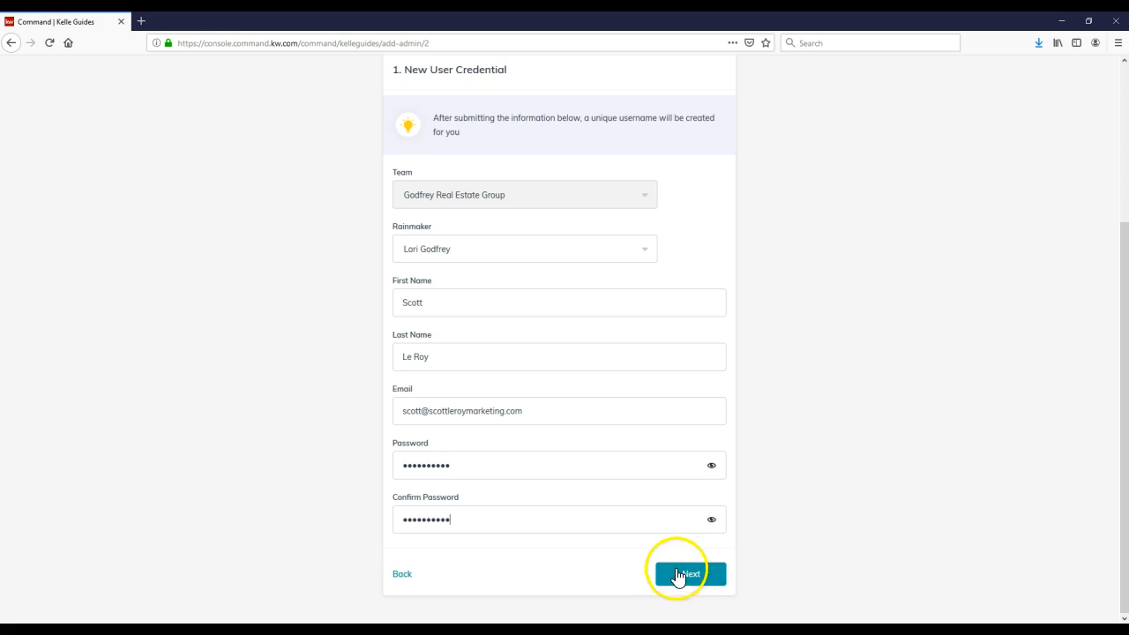
{"action": "left_click", "coordinate": [692, 573]}
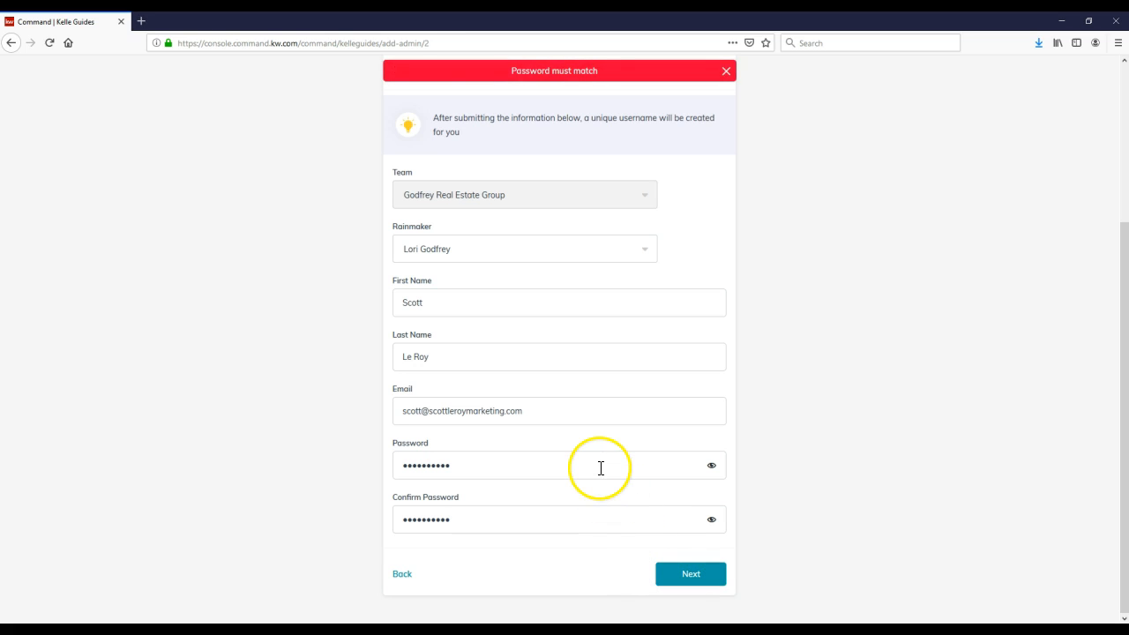
{"action": "left_click", "coordinate": [725, 70]}
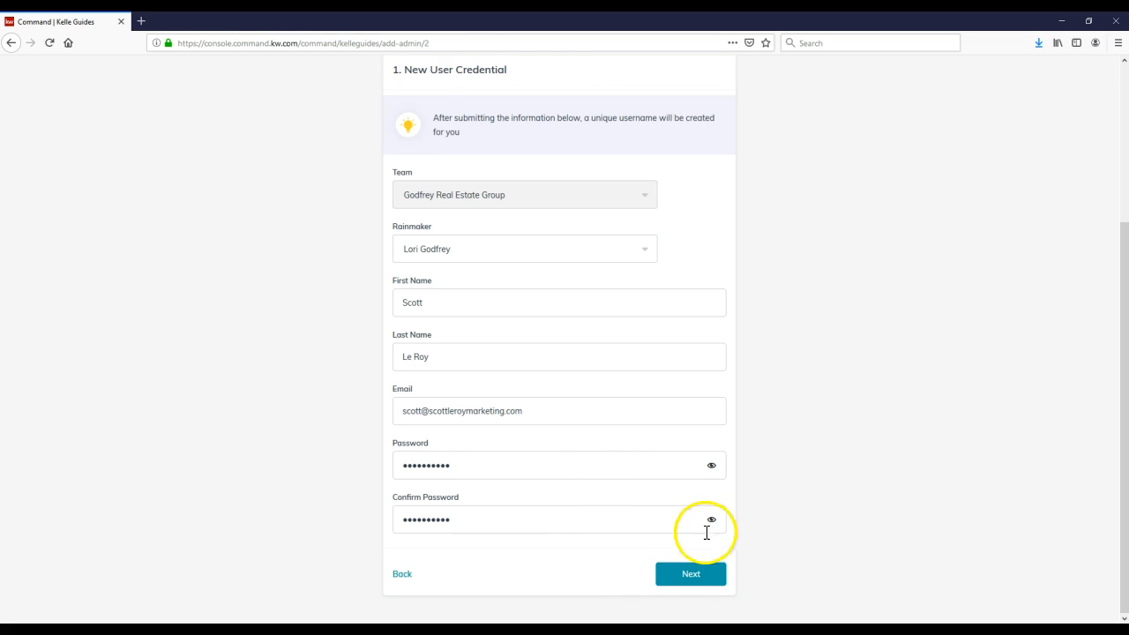
{"action": "left_click", "coordinate": [692, 575]}
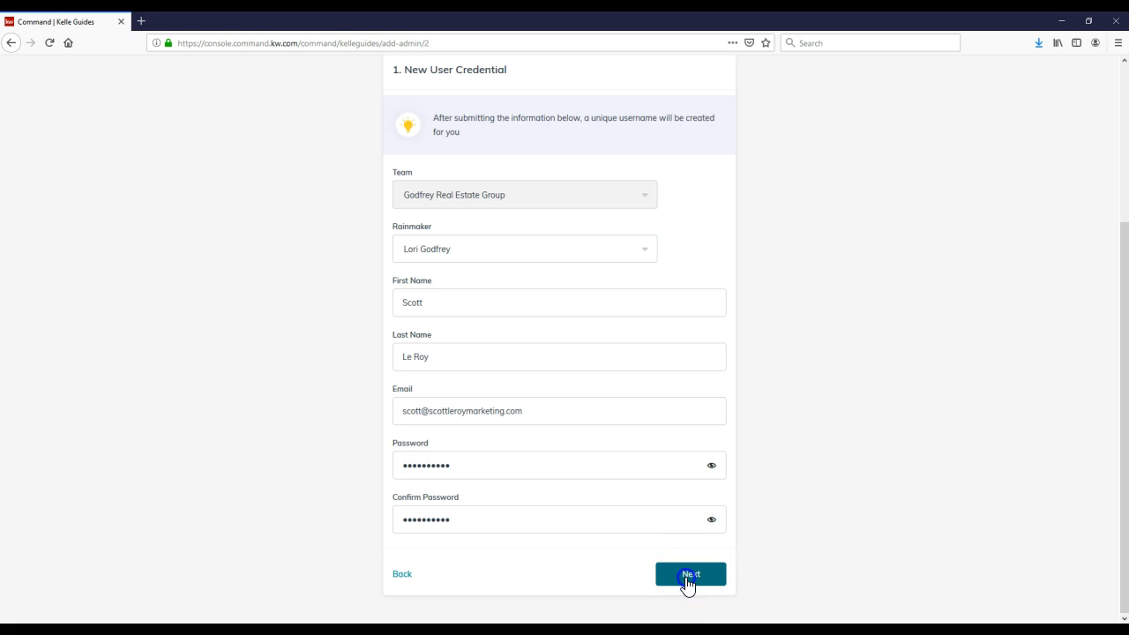
{"action": "left_click", "coordinate": [692, 573]}
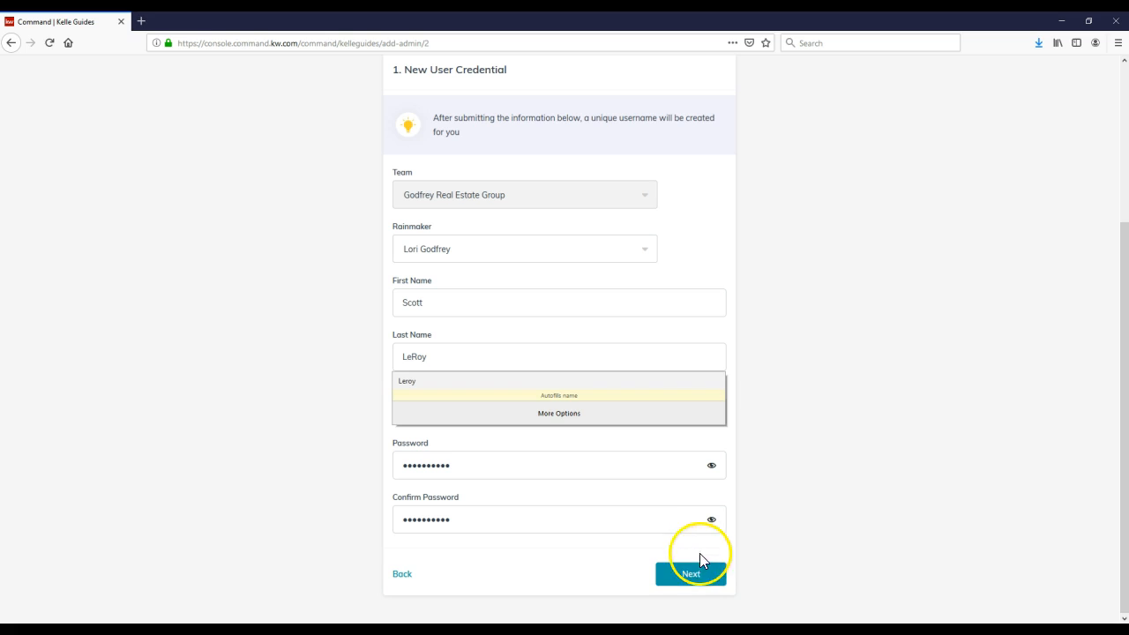
Submit the credentials to create the account and show its generated username and email.
{"action": "left_click", "coordinate": [691, 573]}
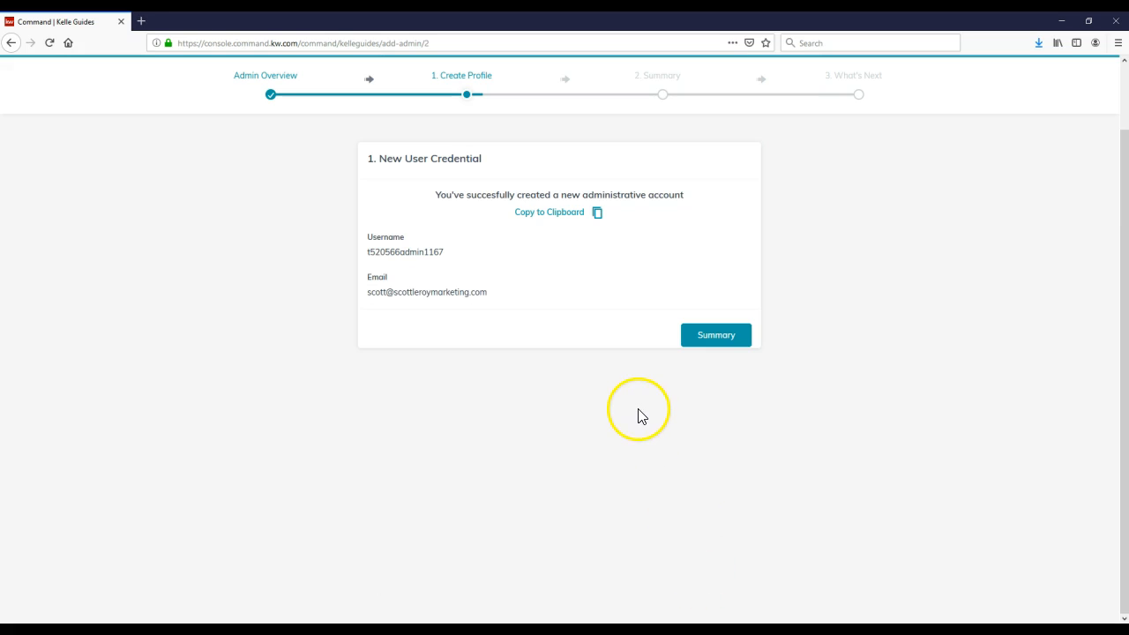
{"action": "mouse_move", "coordinate": [642, 415]}
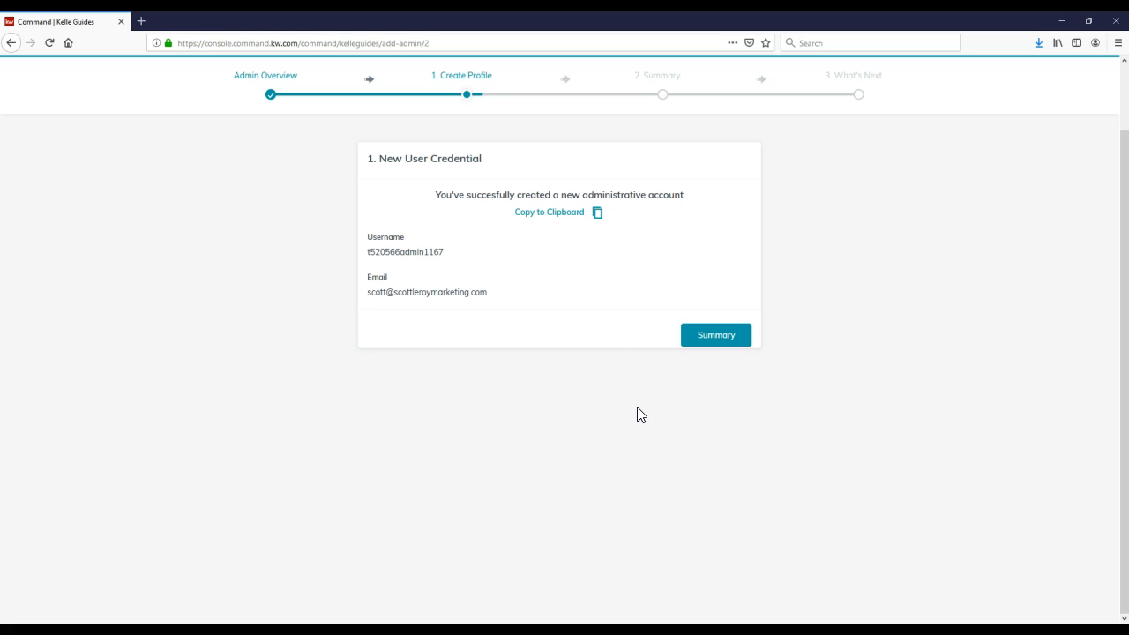
{"action": "mouse_move", "coordinate": [444, 291]}
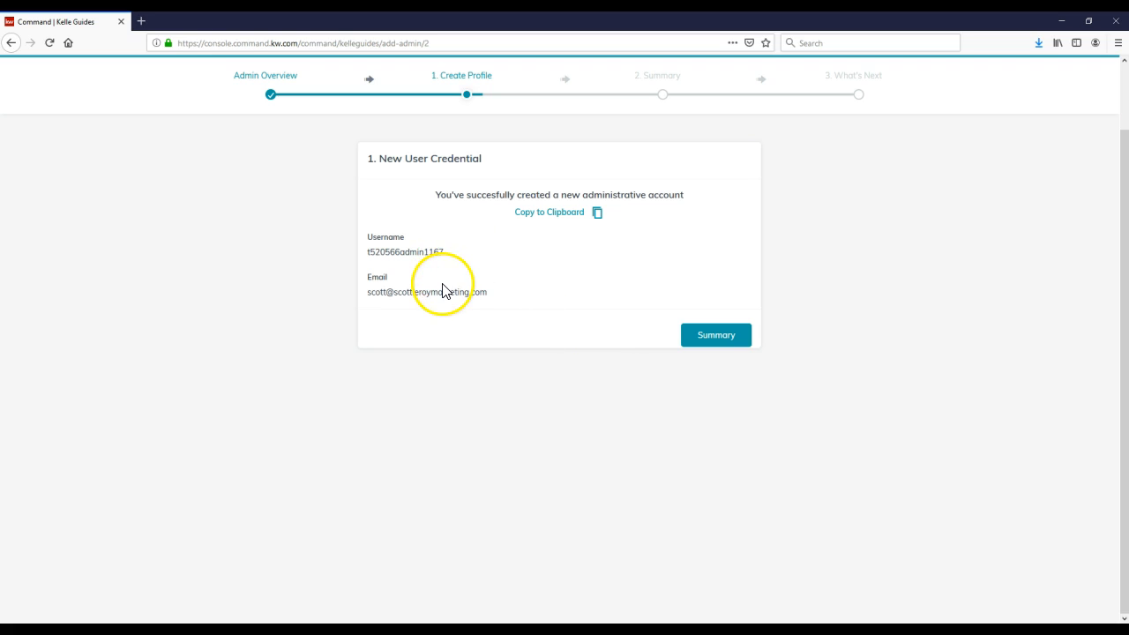
{"action": "mouse_move", "coordinate": [546, 291]}
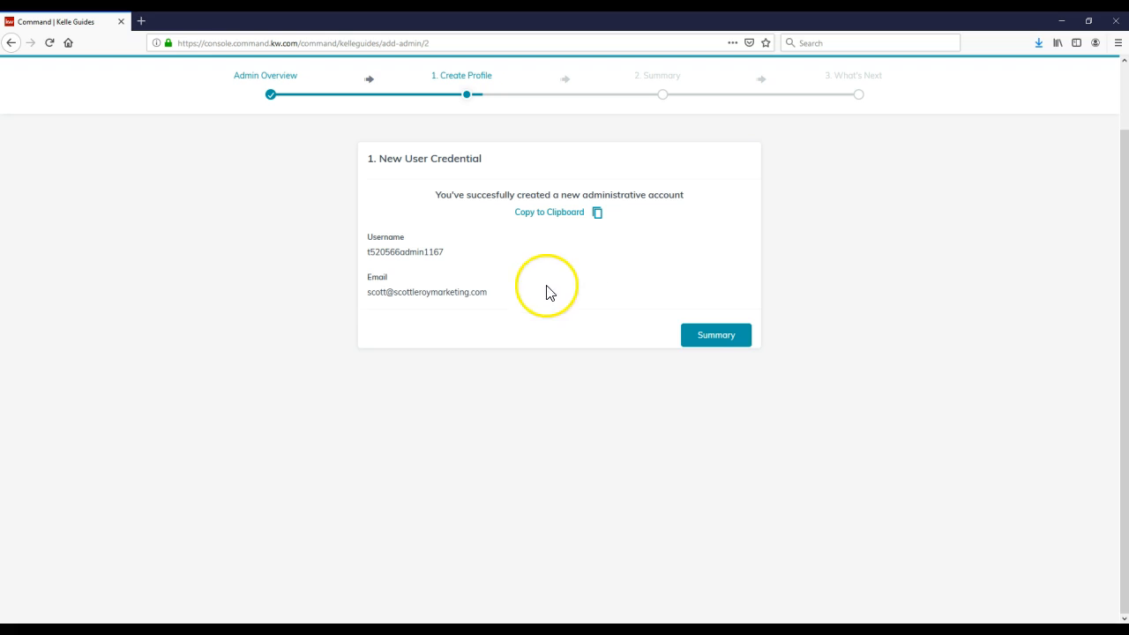
Go to the Summary listing the new admin's name, username and email.
{"action": "left_click", "coordinate": [716, 335]}
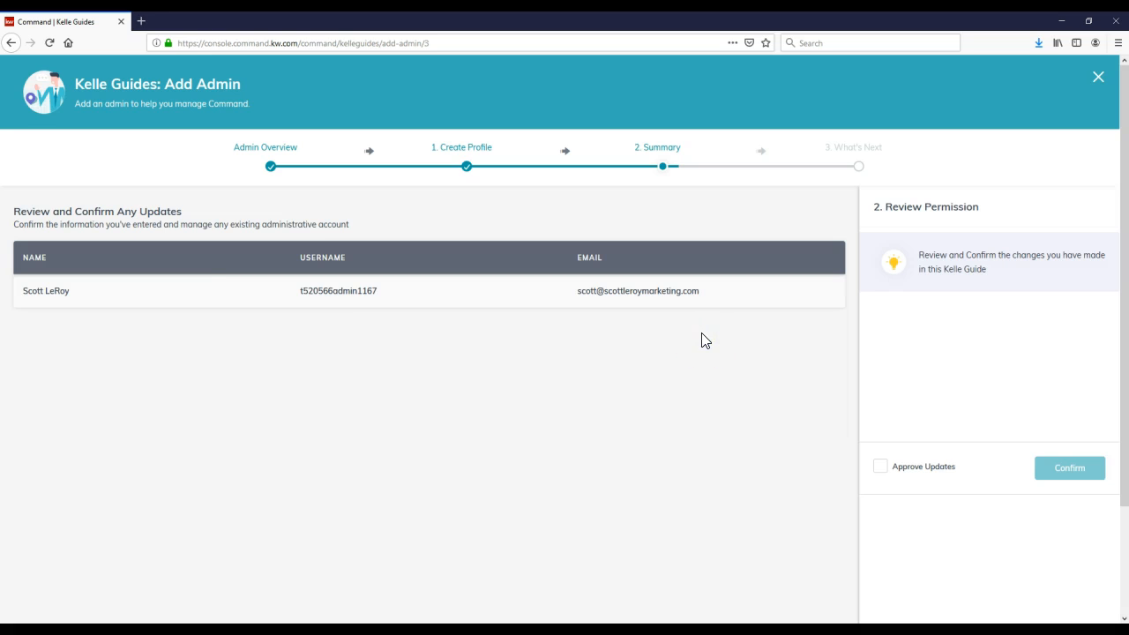
{"action": "mouse_move", "coordinate": [220, 298]}
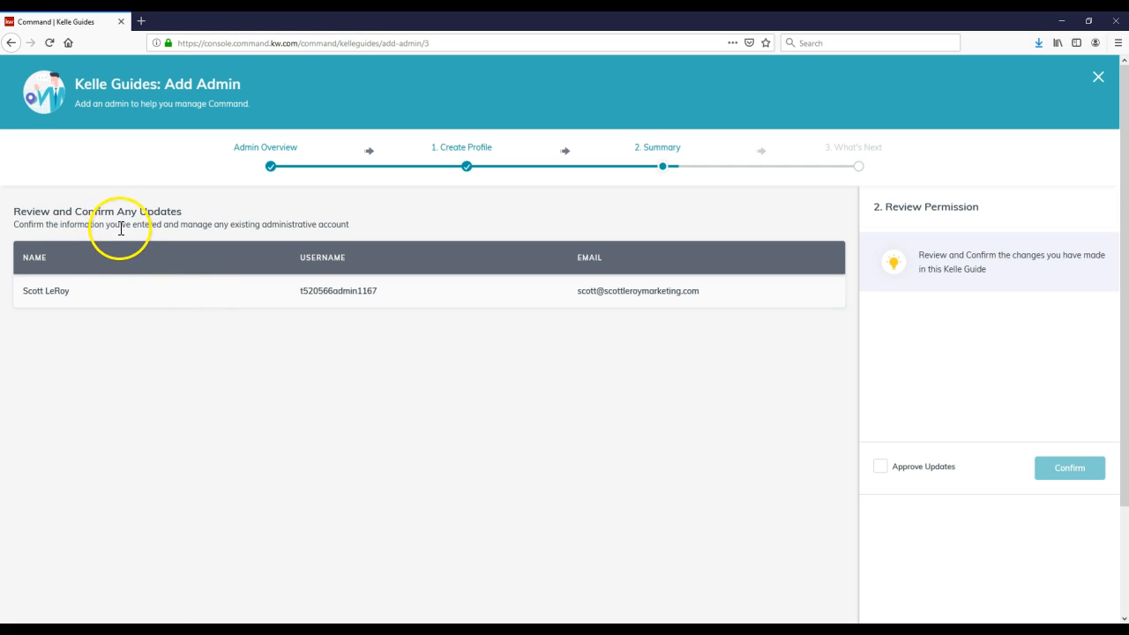
{"action": "mouse_move", "coordinate": [249, 240]}
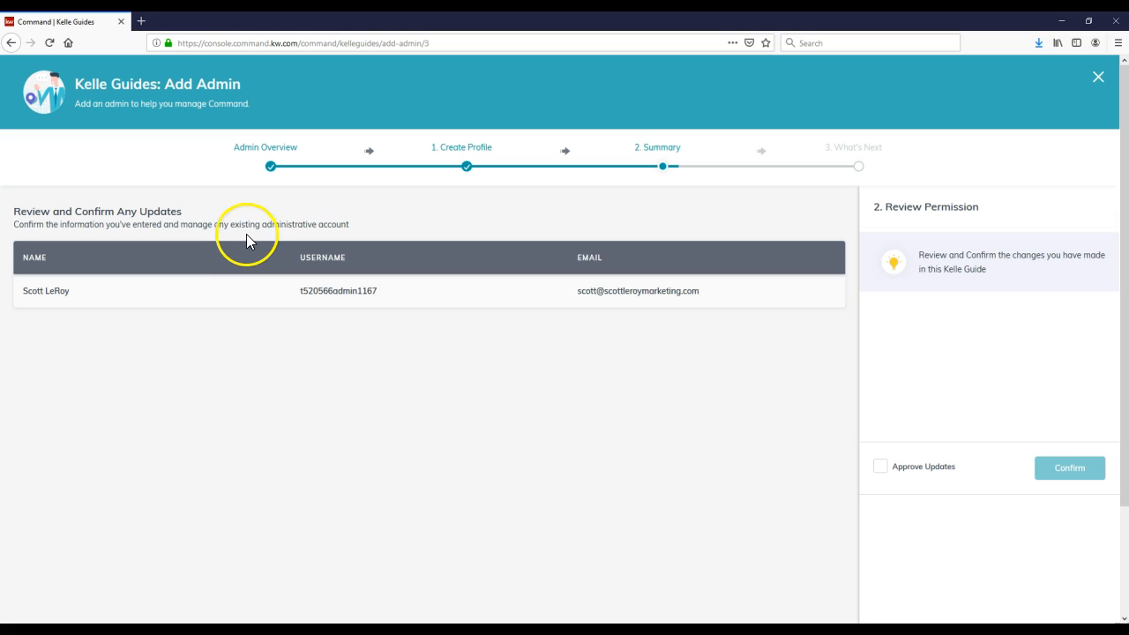
{"action": "mouse_move", "coordinate": [96, 272]}
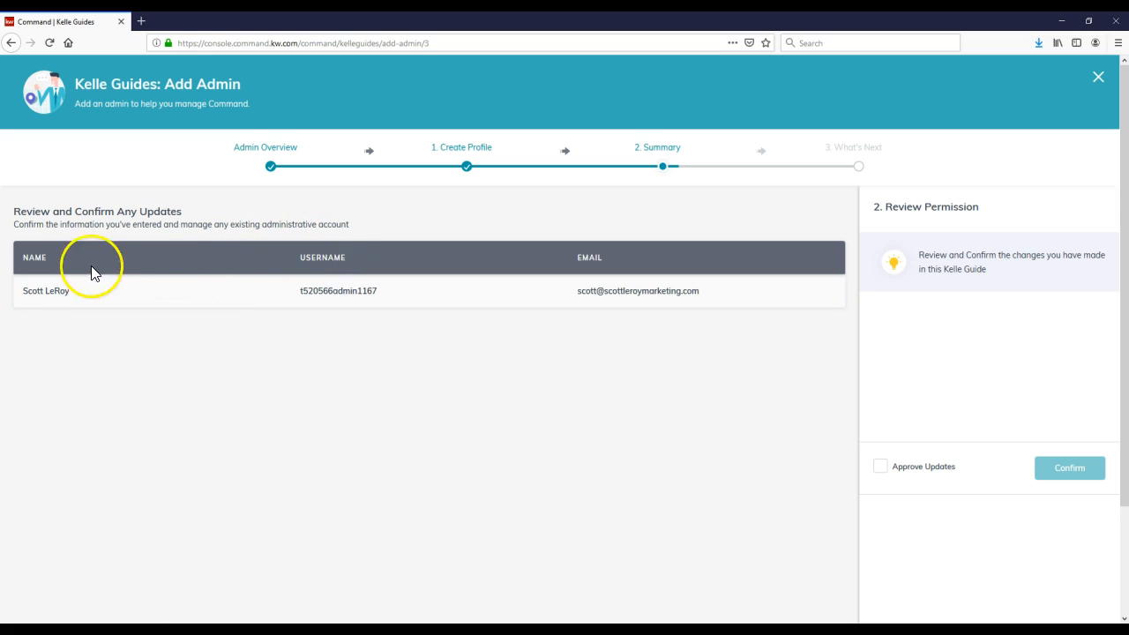
{"action": "mouse_move", "coordinate": [650, 311]}
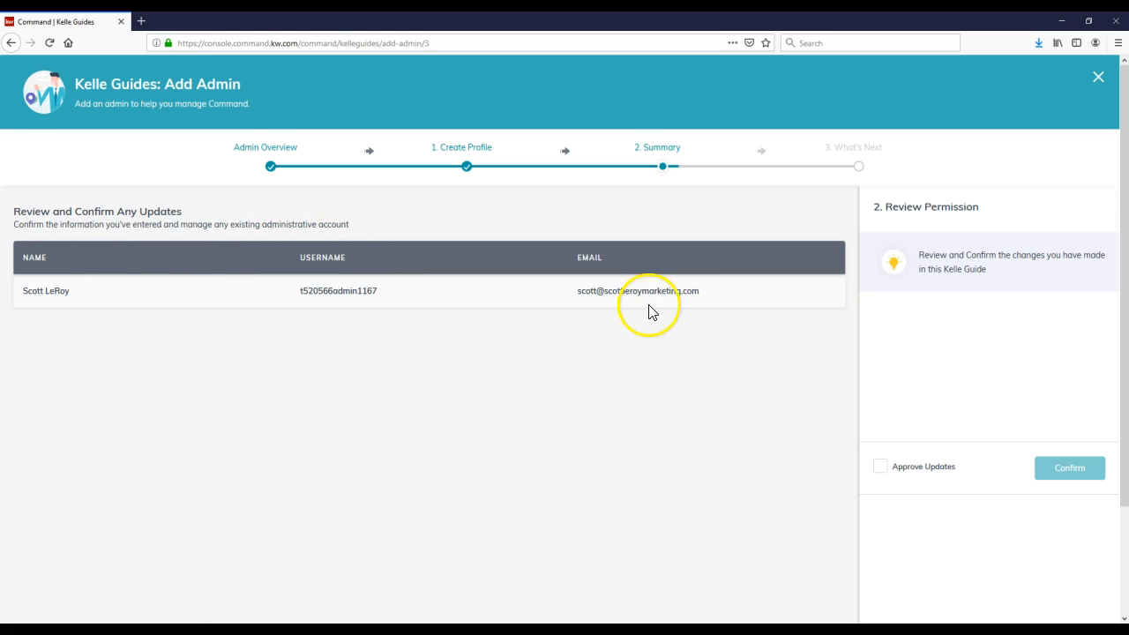
{"action": "mouse_move", "coordinate": [900, 243]}
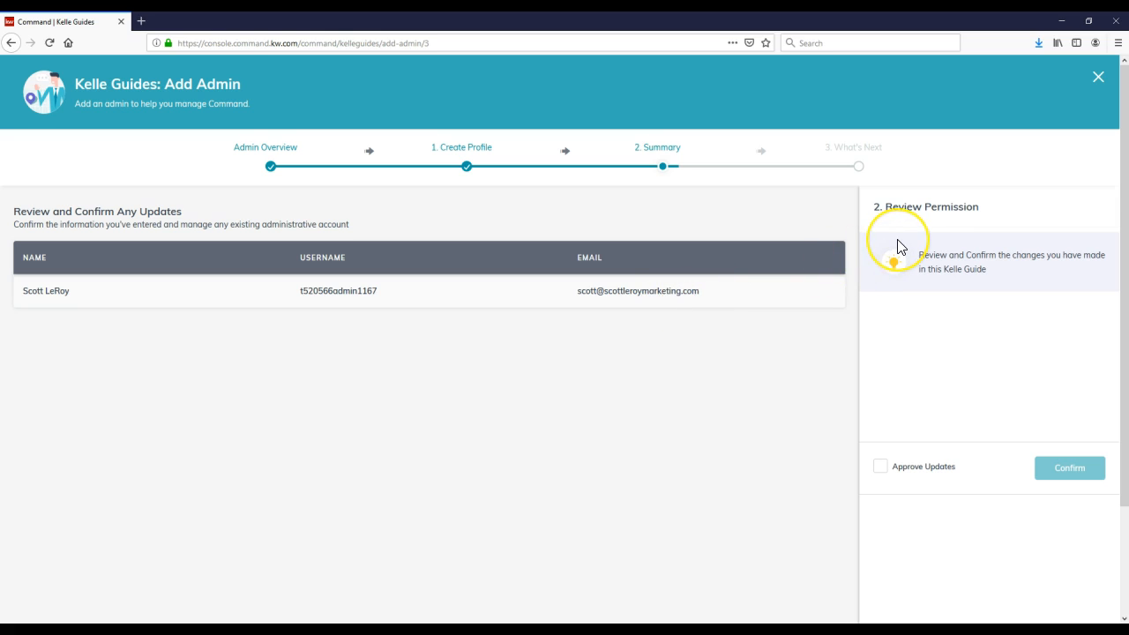
{"action": "mouse_move", "coordinate": [910, 283]}
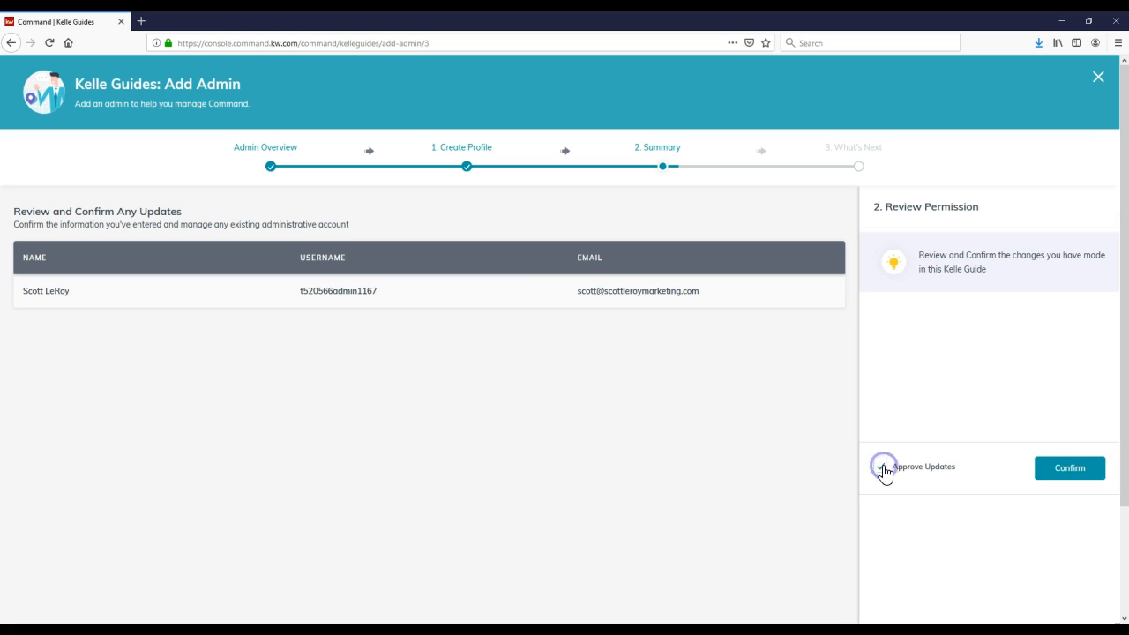
Confirm the approved new admin and reach the What's Next page.
{"action": "left_click", "coordinate": [1069, 467]}
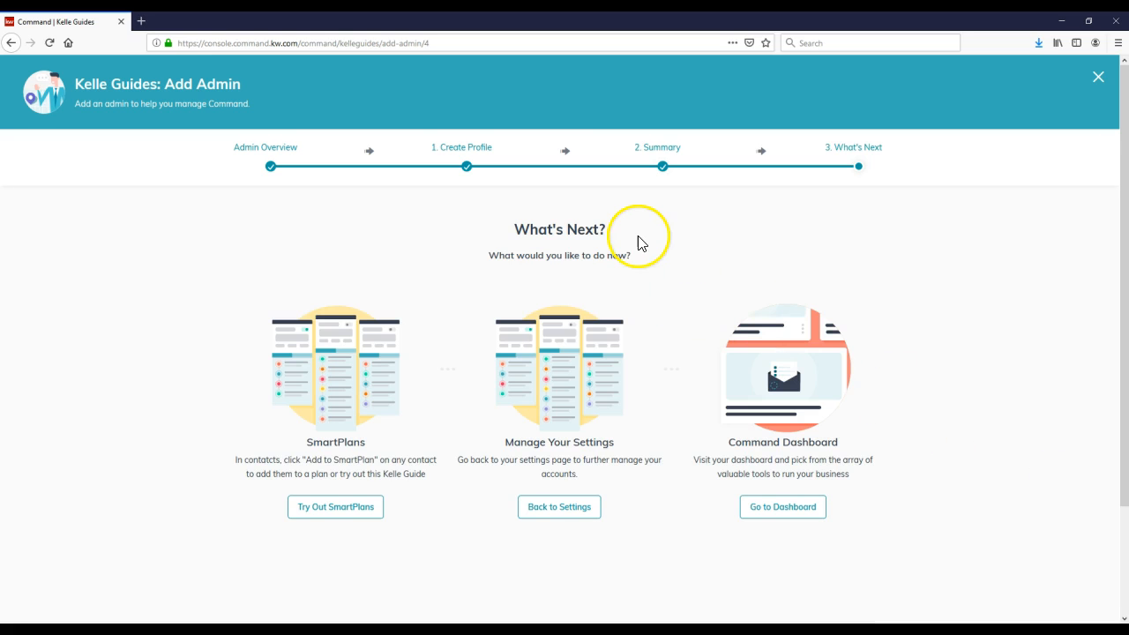
{"action": "mouse_move", "coordinate": [344, 485]}
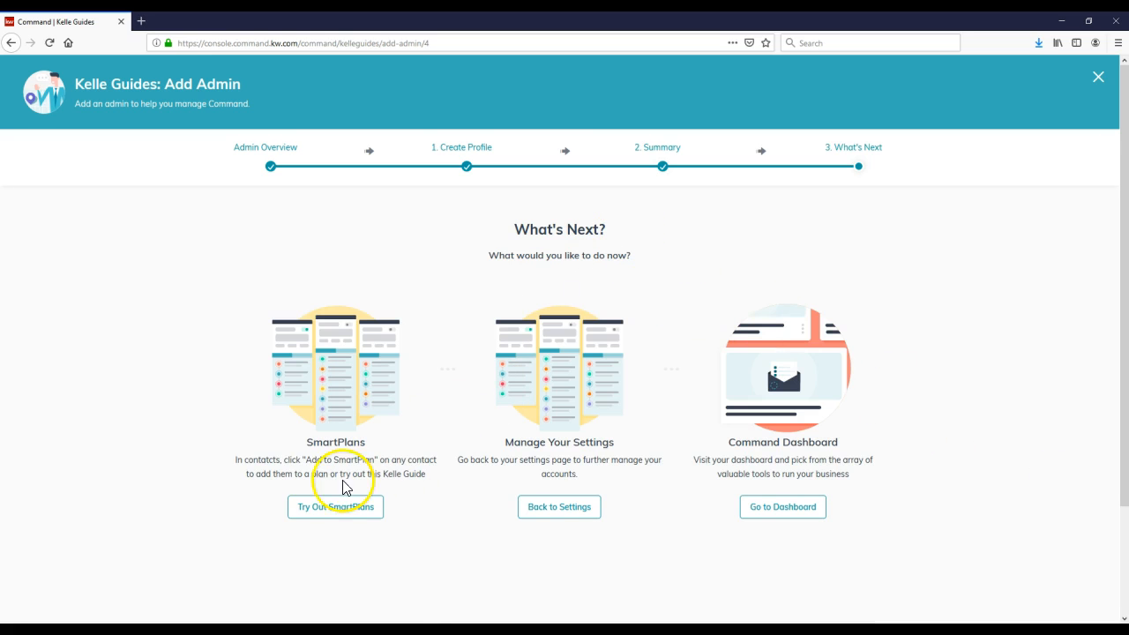
{"action": "mouse_move", "coordinate": [298, 472]}
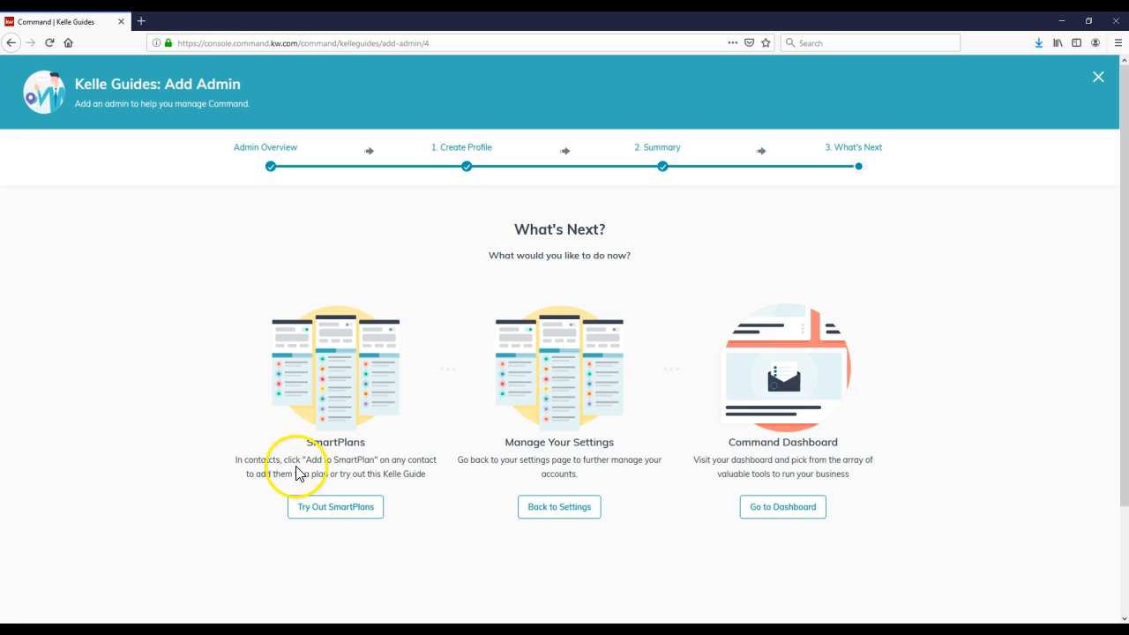
{"action": "mouse_move", "coordinate": [490, 476]}
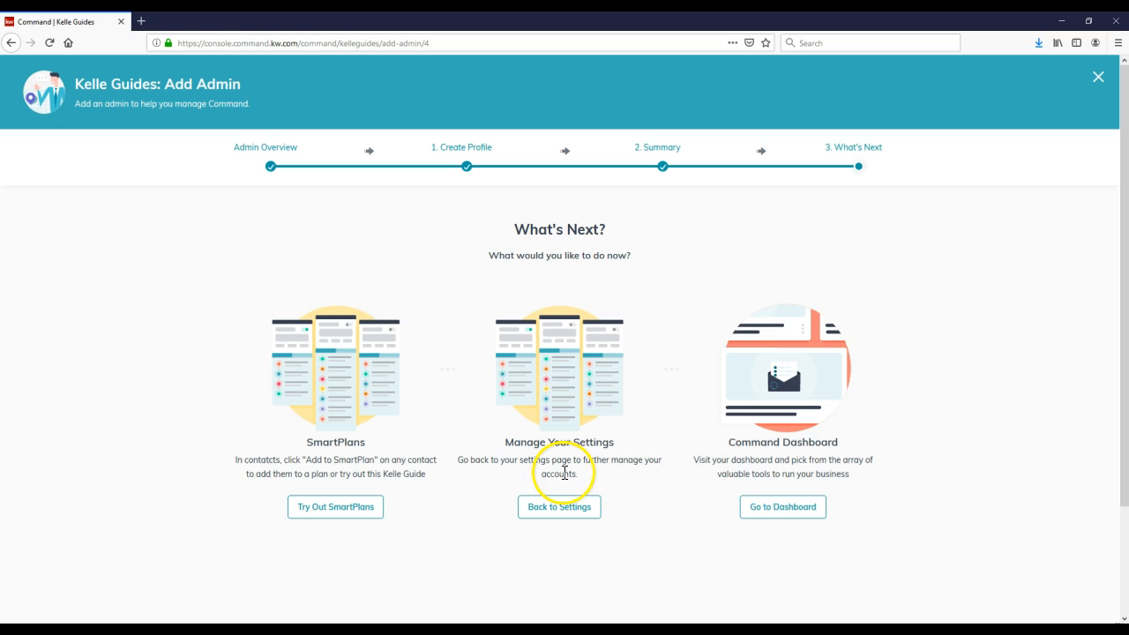
{"action": "mouse_move", "coordinate": [744, 473]}
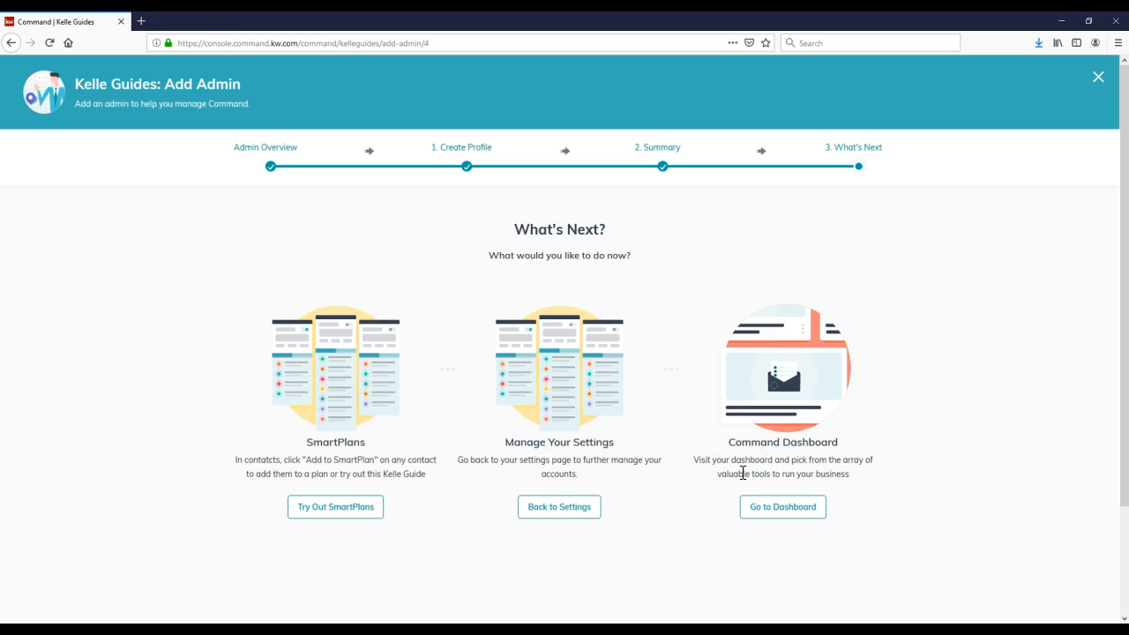
{"action": "mouse_move", "coordinate": [1041, 116]}
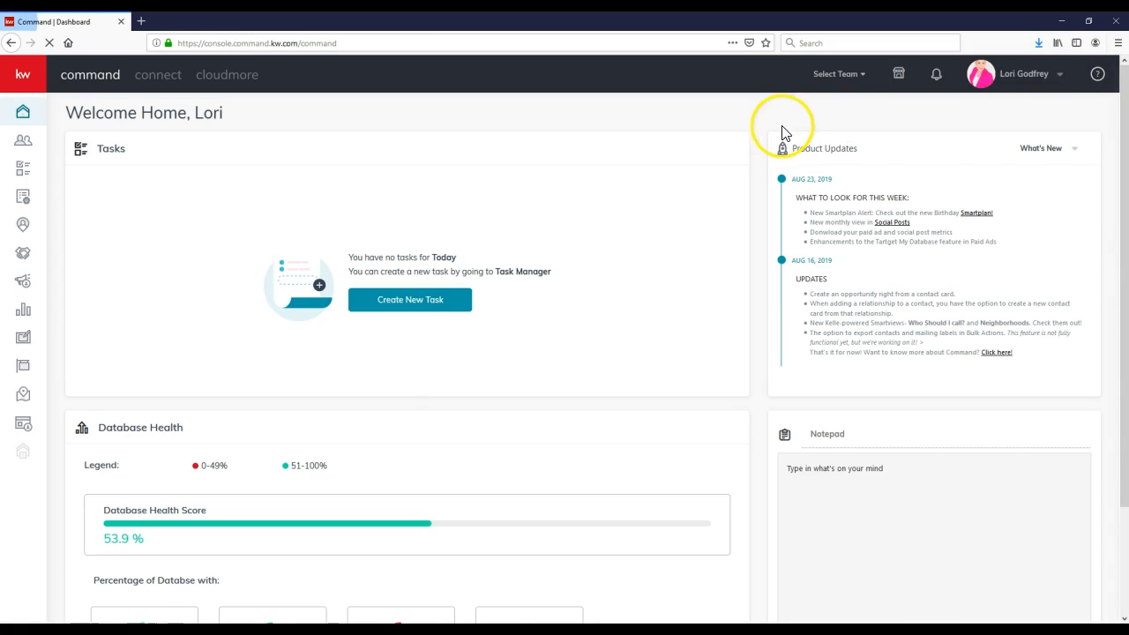
{"action": "left_click", "coordinate": [1058, 75]}
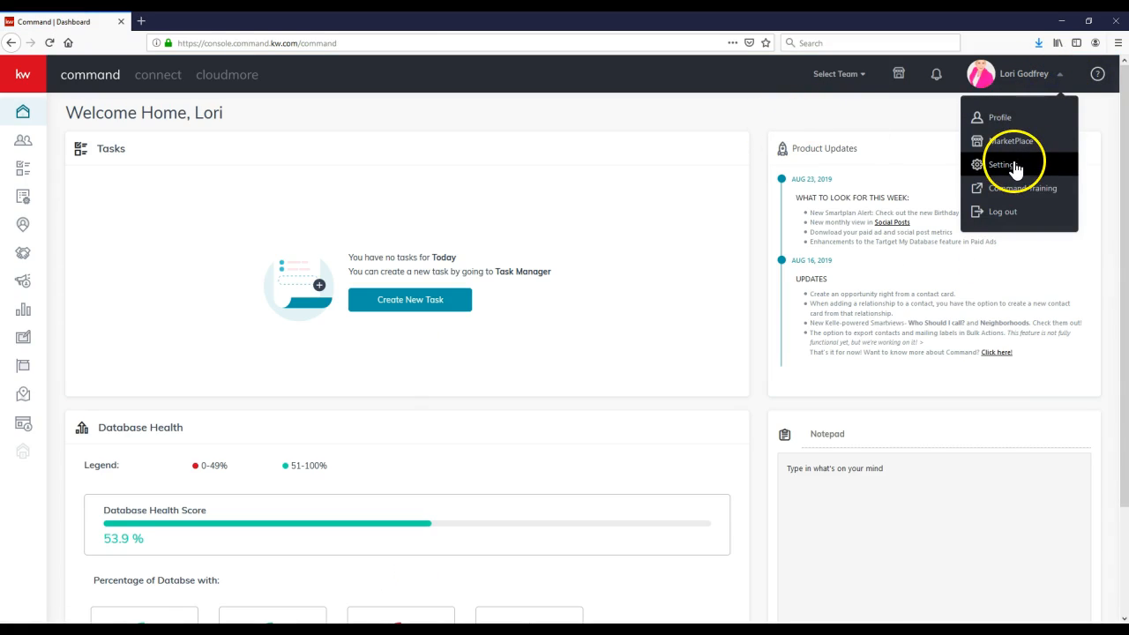
{"action": "left_click", "coordinate": [1003, 164]}
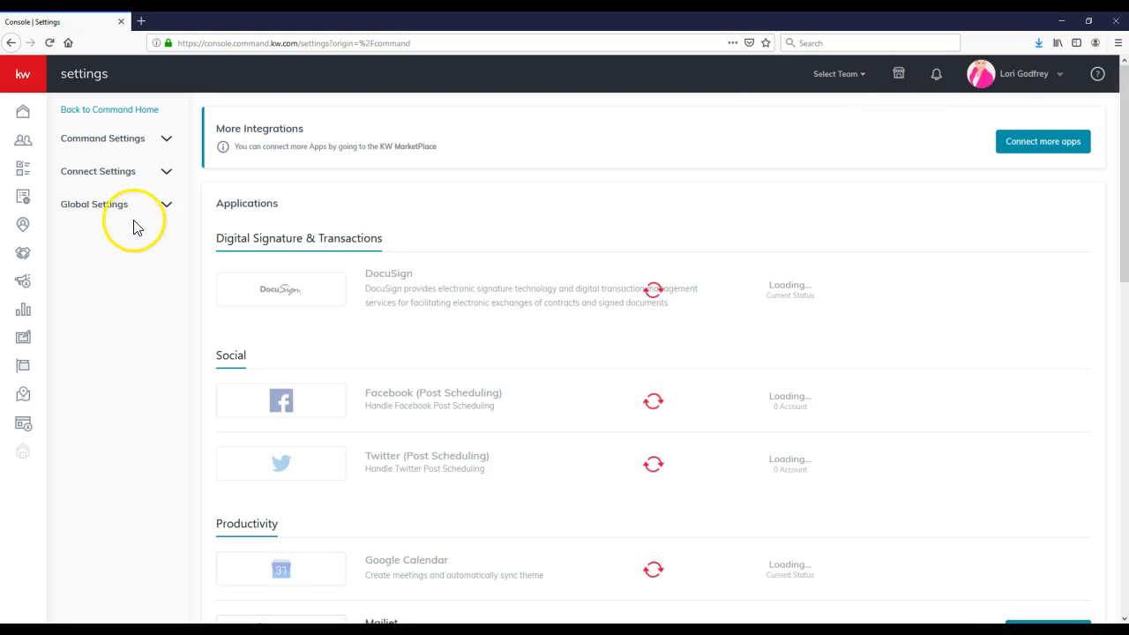
{"action": "left_click", "coordinate": [102, 138]}
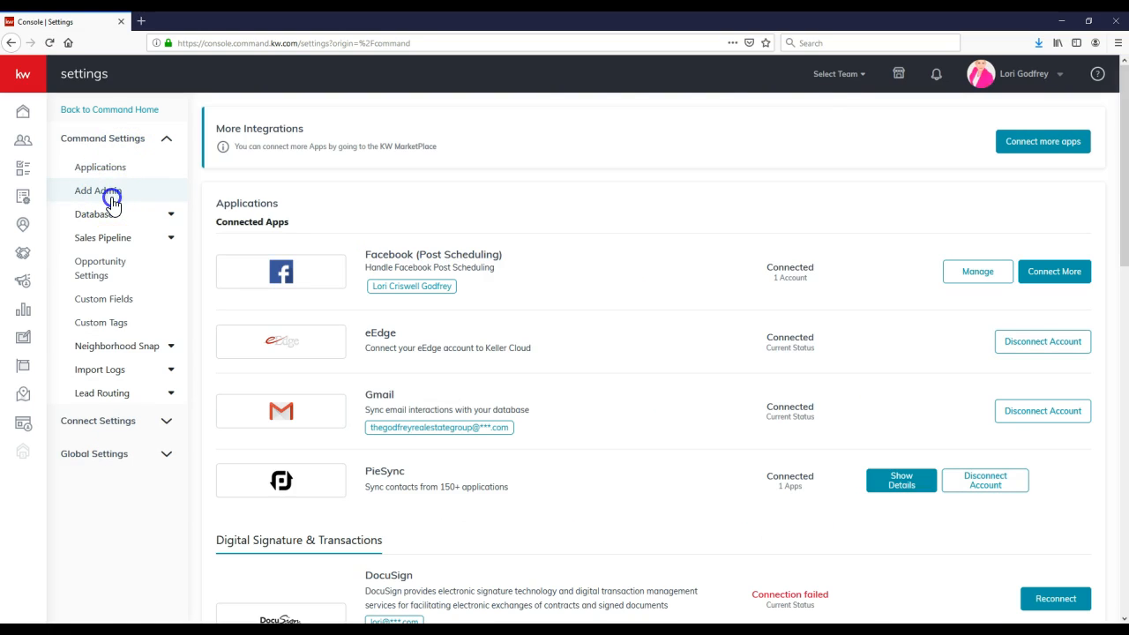
{"action": "left_click", "coordinate": [92, 191]}
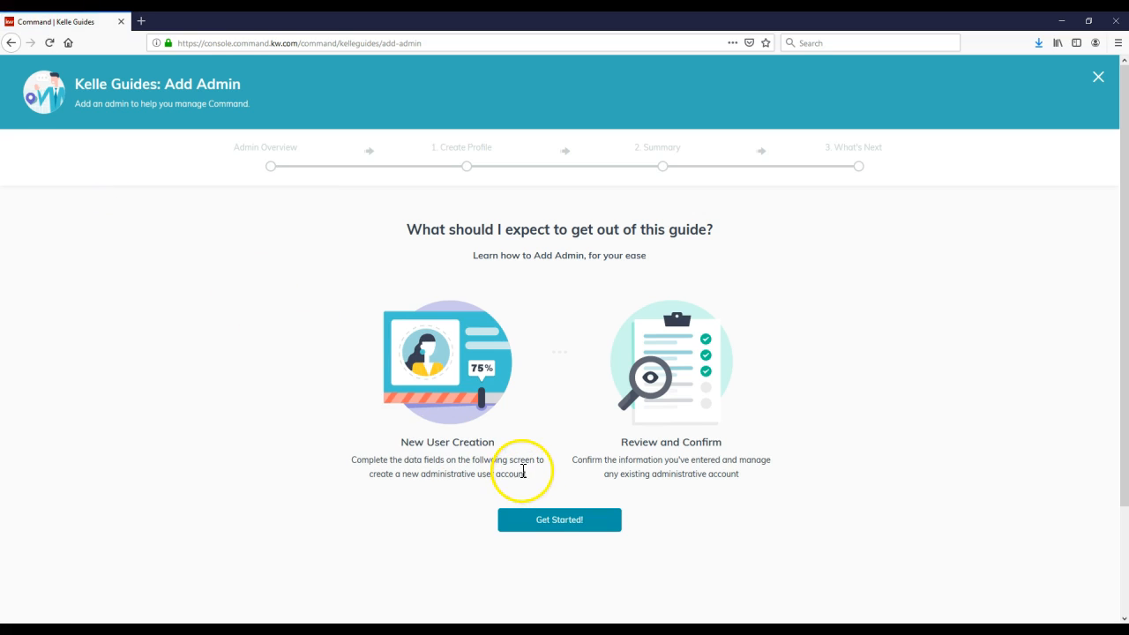
{"action": "mouse_move", "coordinate": [1039, 201]}
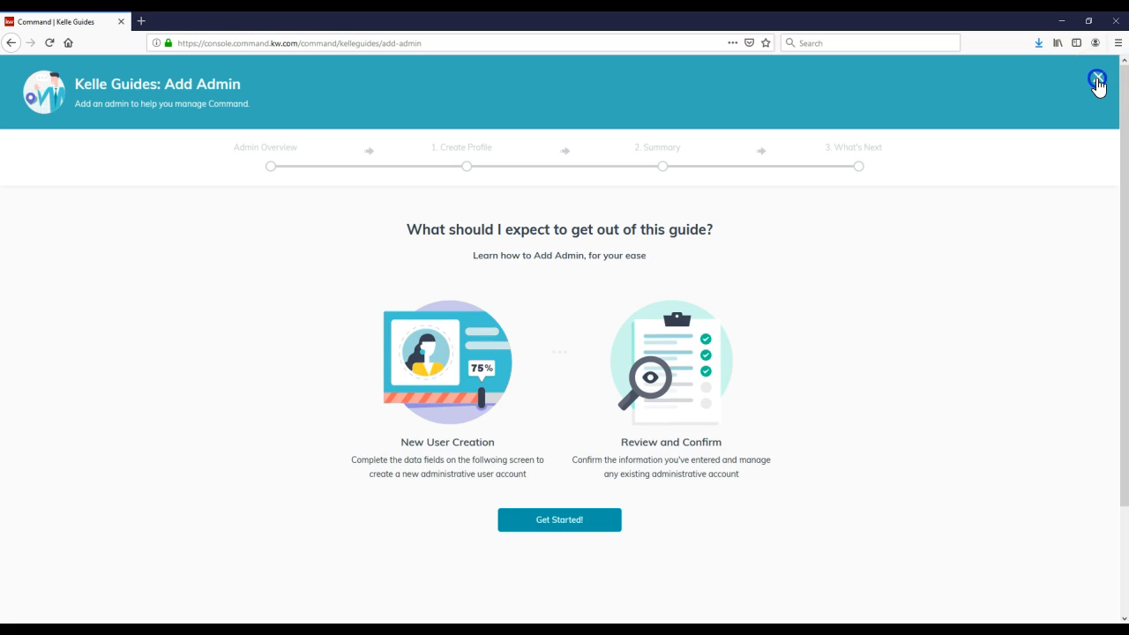
{"action": "left_click", "coordinate": [1097, 80]}
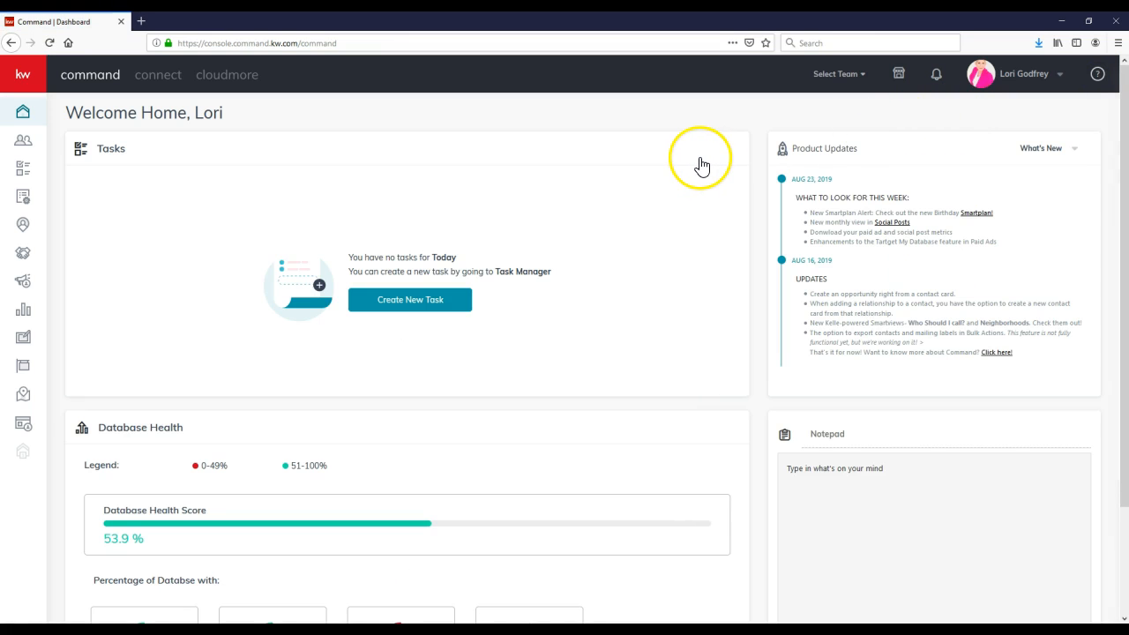